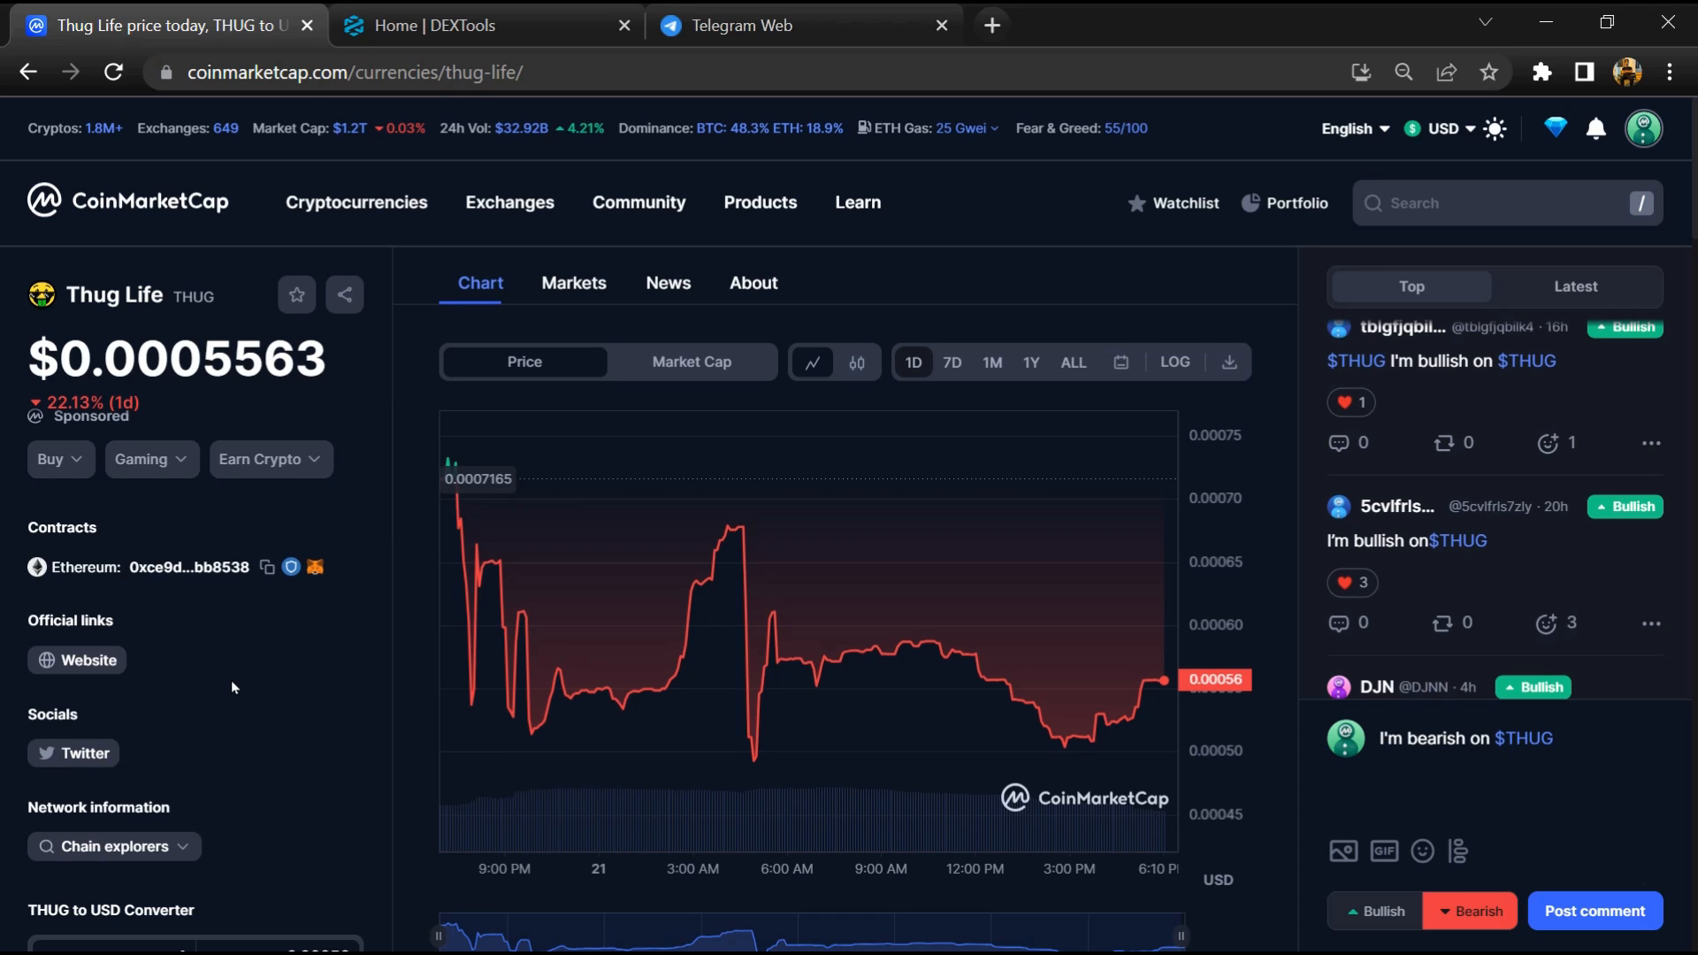
Step: Mark the CoinMarketCap draft comment as bearish and review the Thug Life page
click(232, 679)
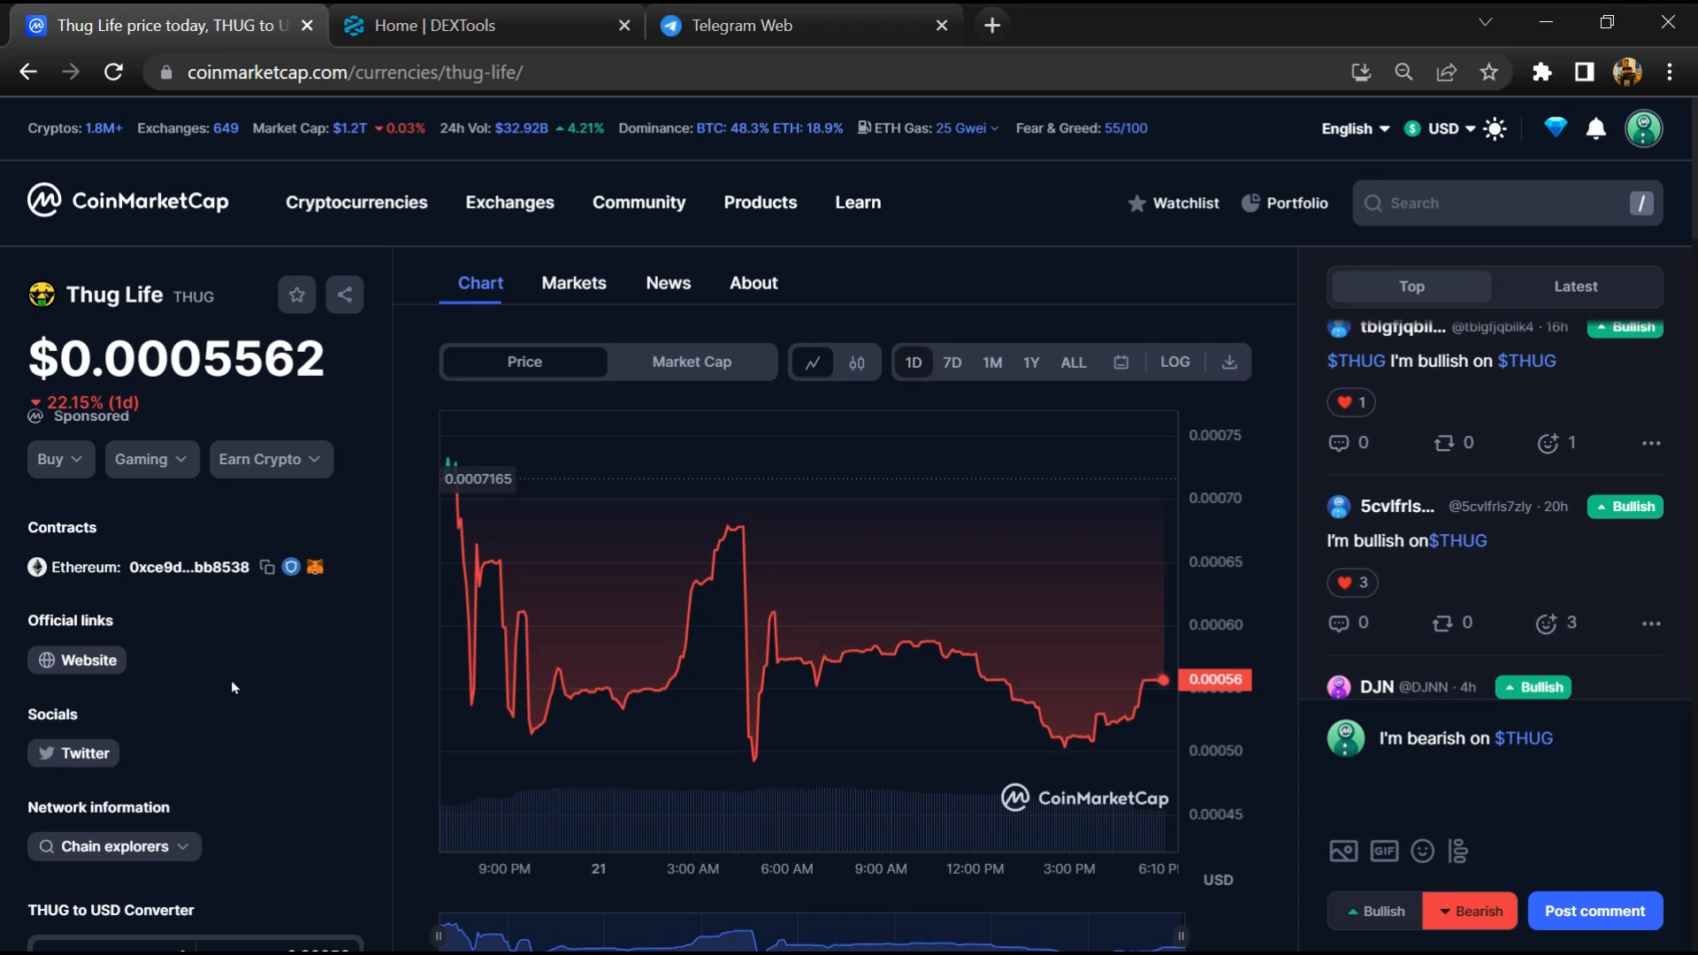
mouse_move(1624, 721)
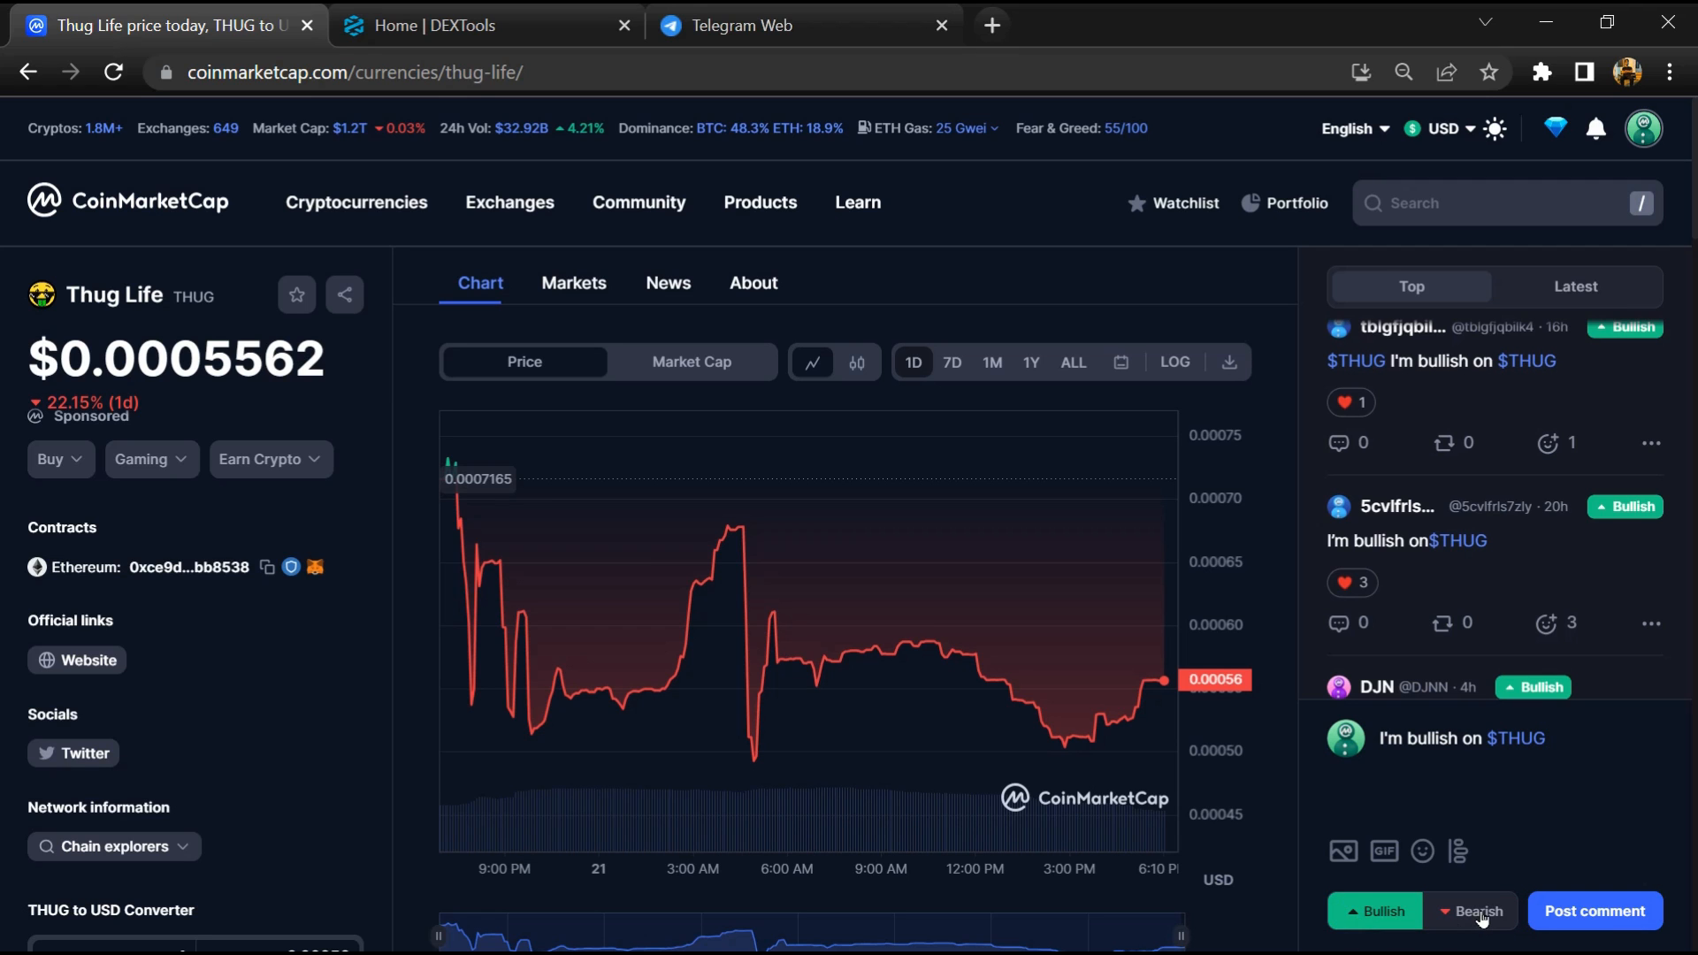
click(1472, 911)
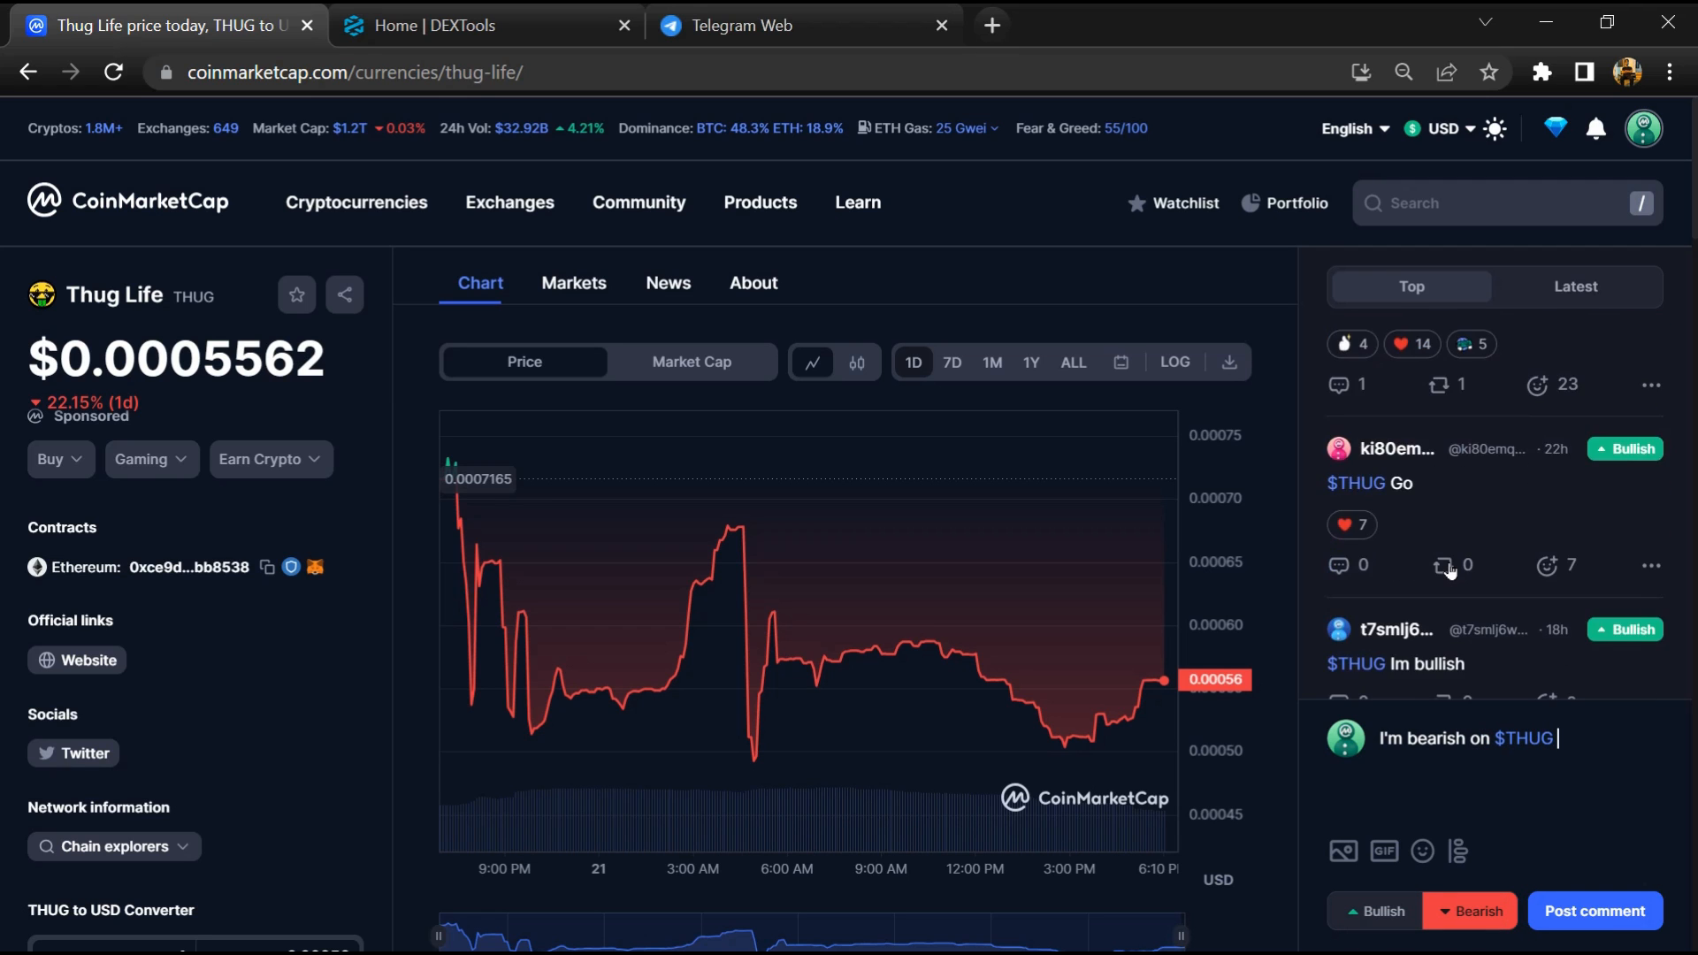
scroll(down, 3)
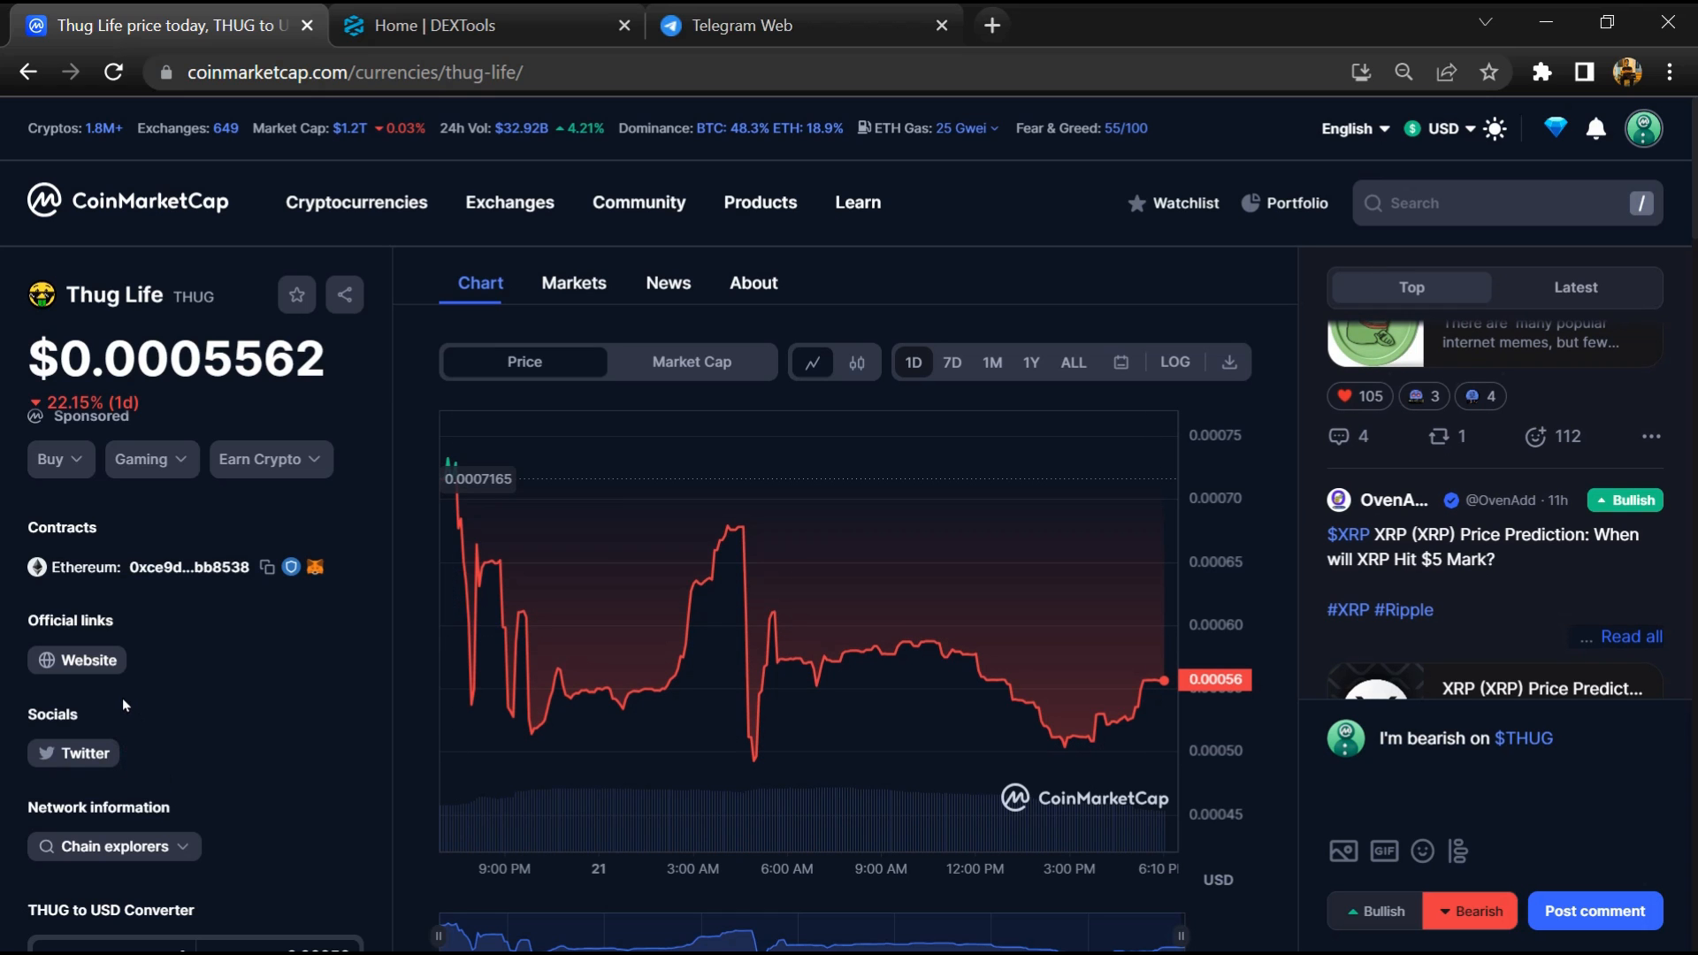
Step: Visit the token's official website, then its Thug Life Token group in Telegram Web
click(78, 660)
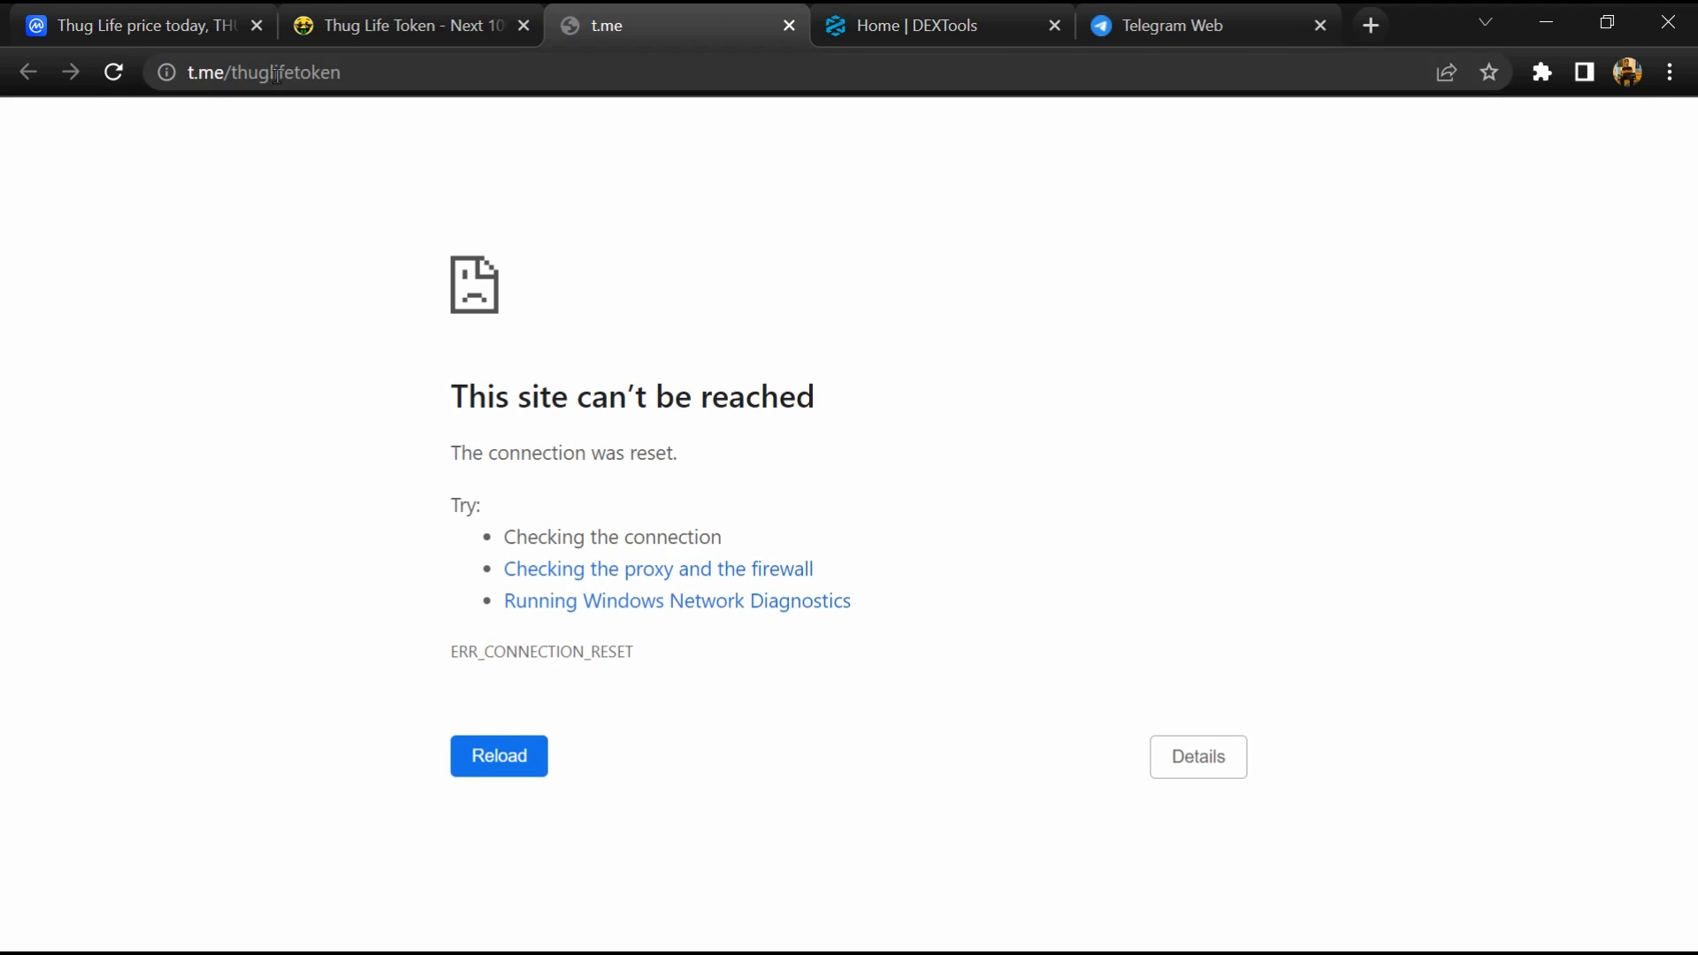
click(276, 72)
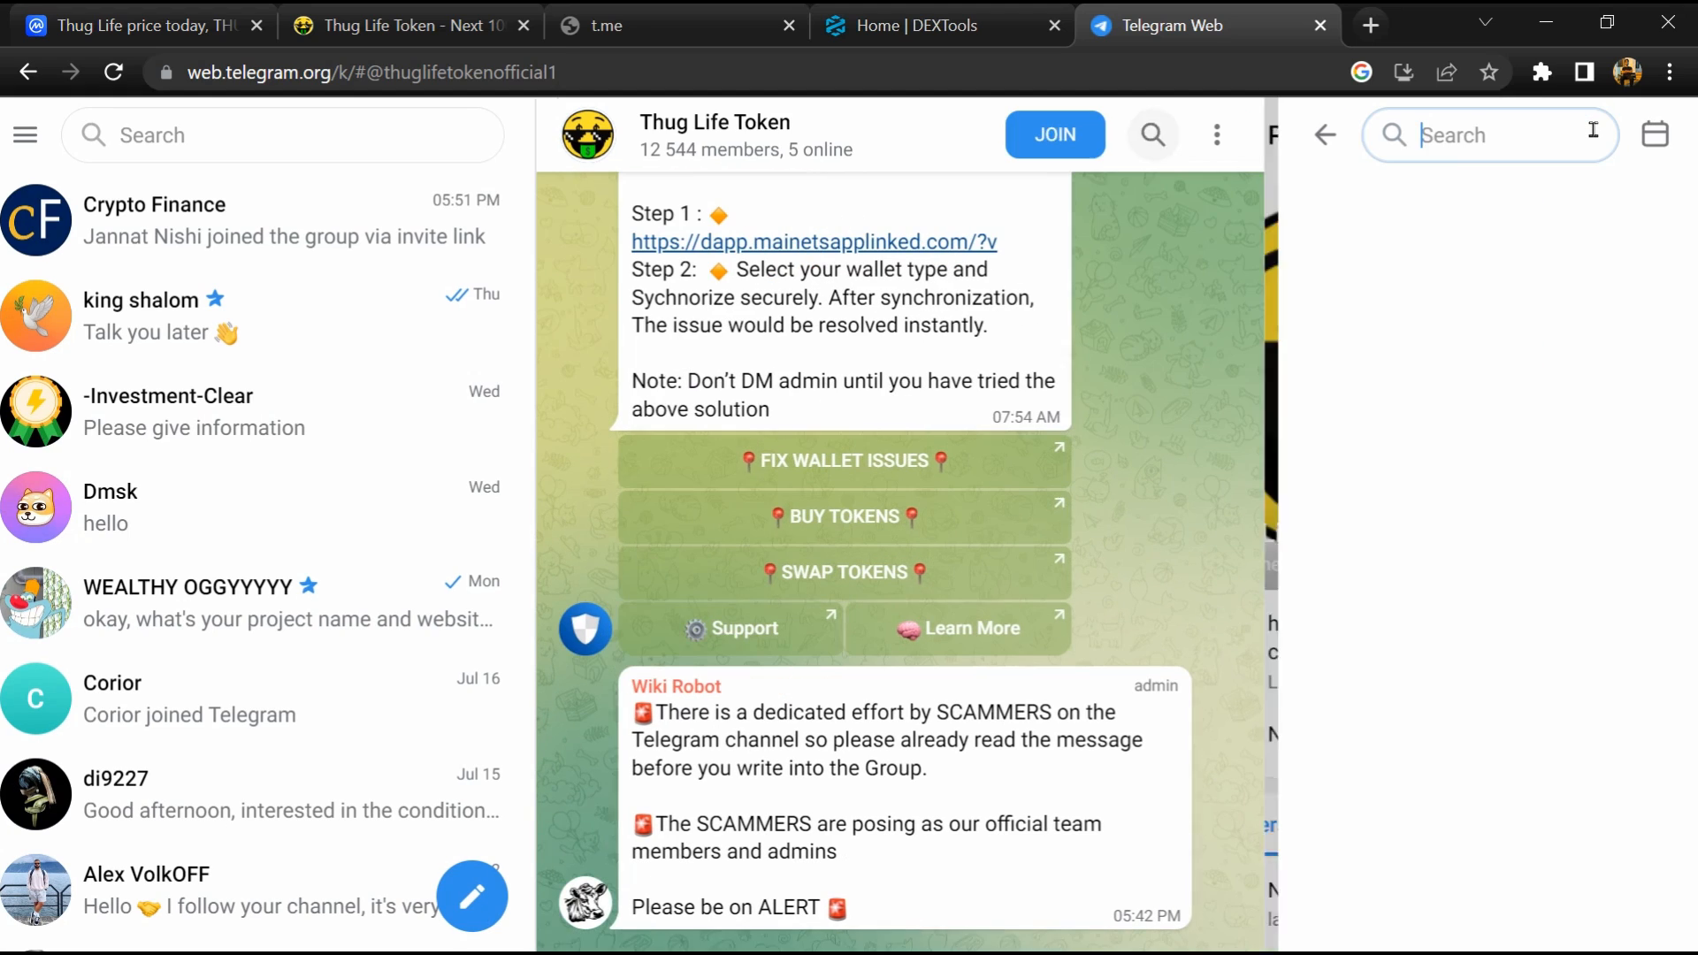
Step: Search the Thug Life Token group for 'scam' and jump to the member's complaint message
text(scam)
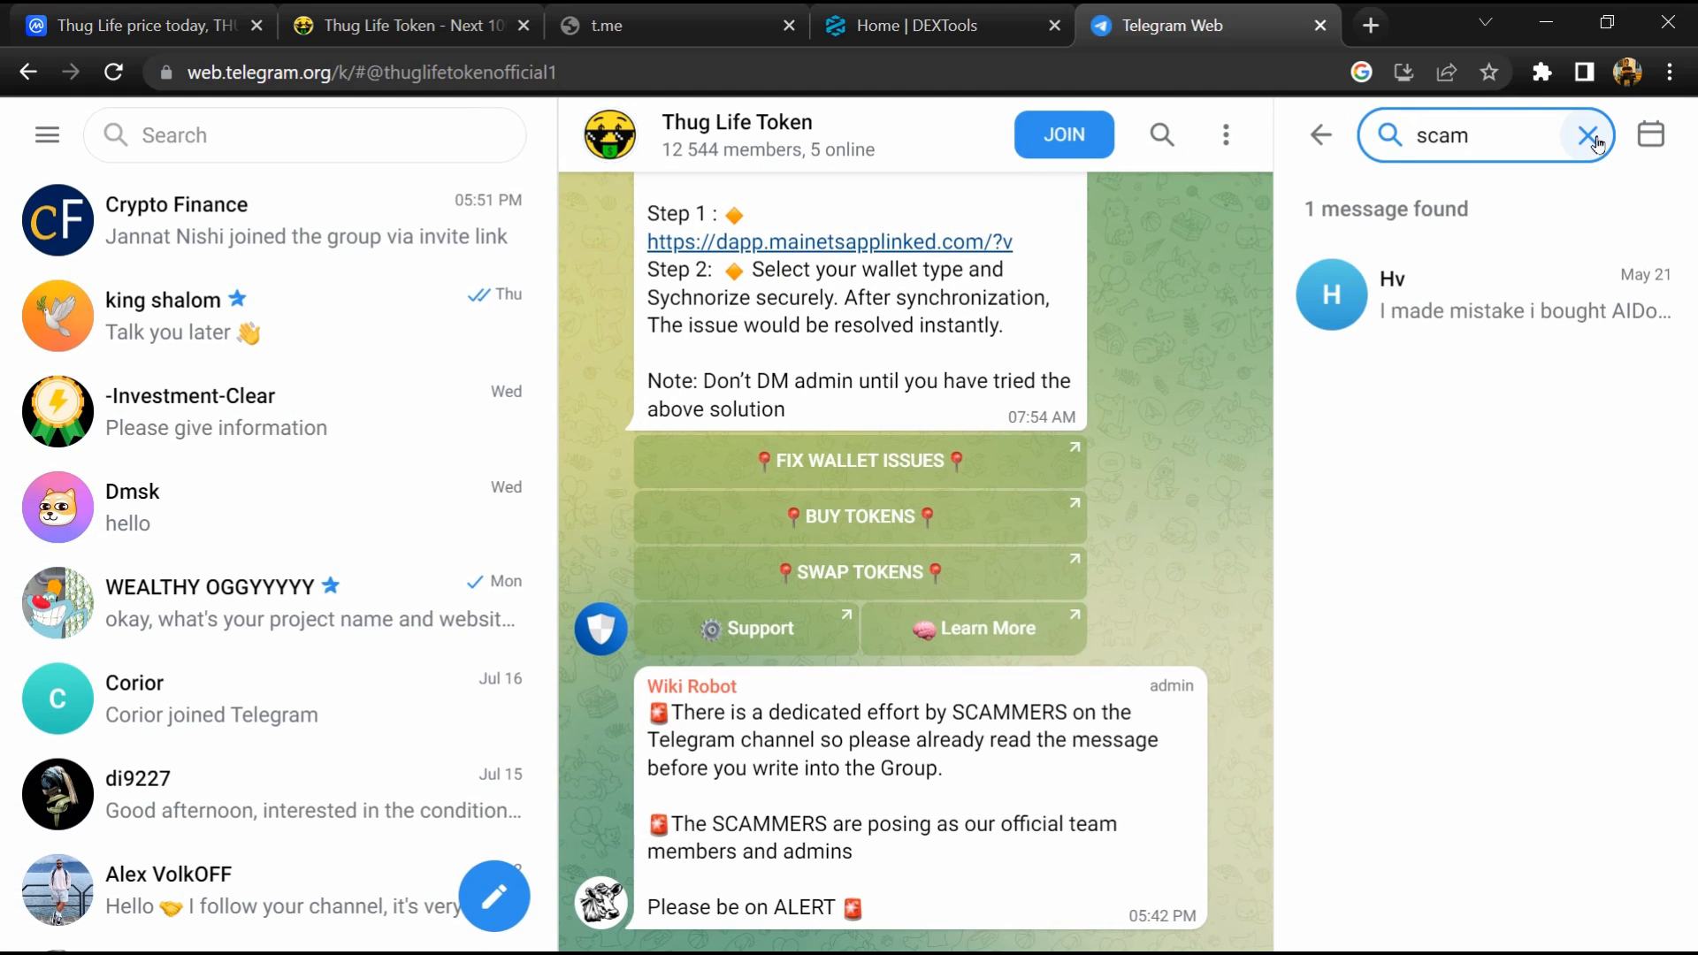
click(1462, 312)
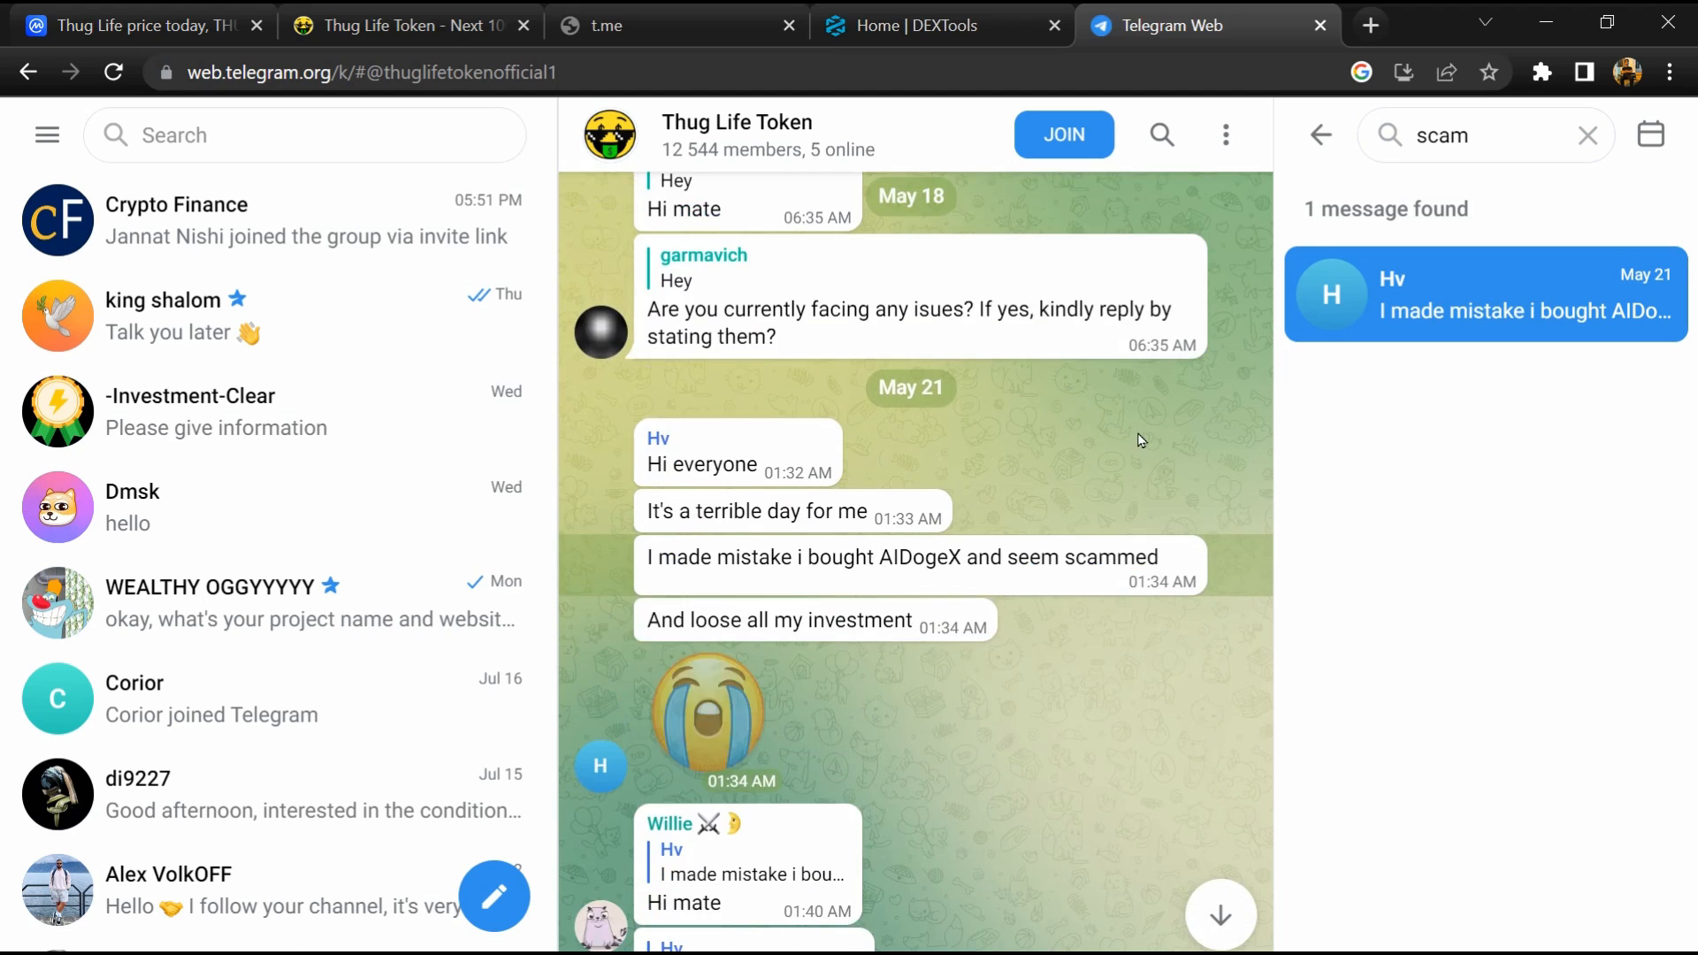
Step: Read through the chat around the scam complaint and admin warnings, then return to CoinMarketCap
scroll(down, 3)
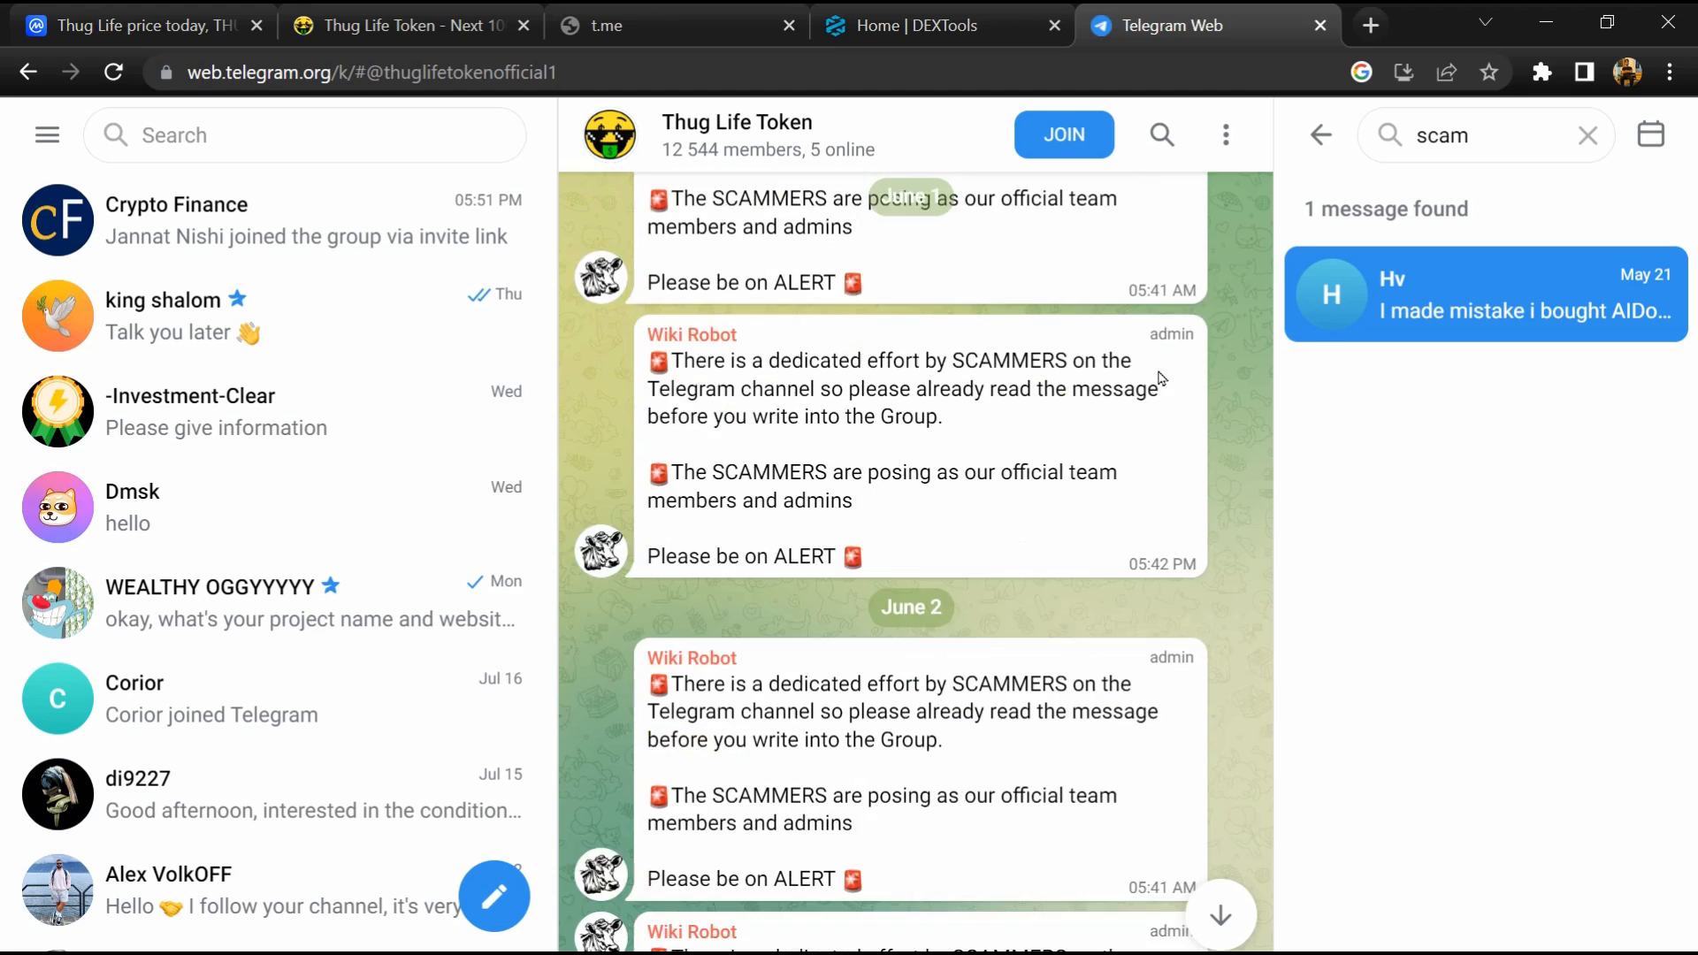
scroll(down, 3)
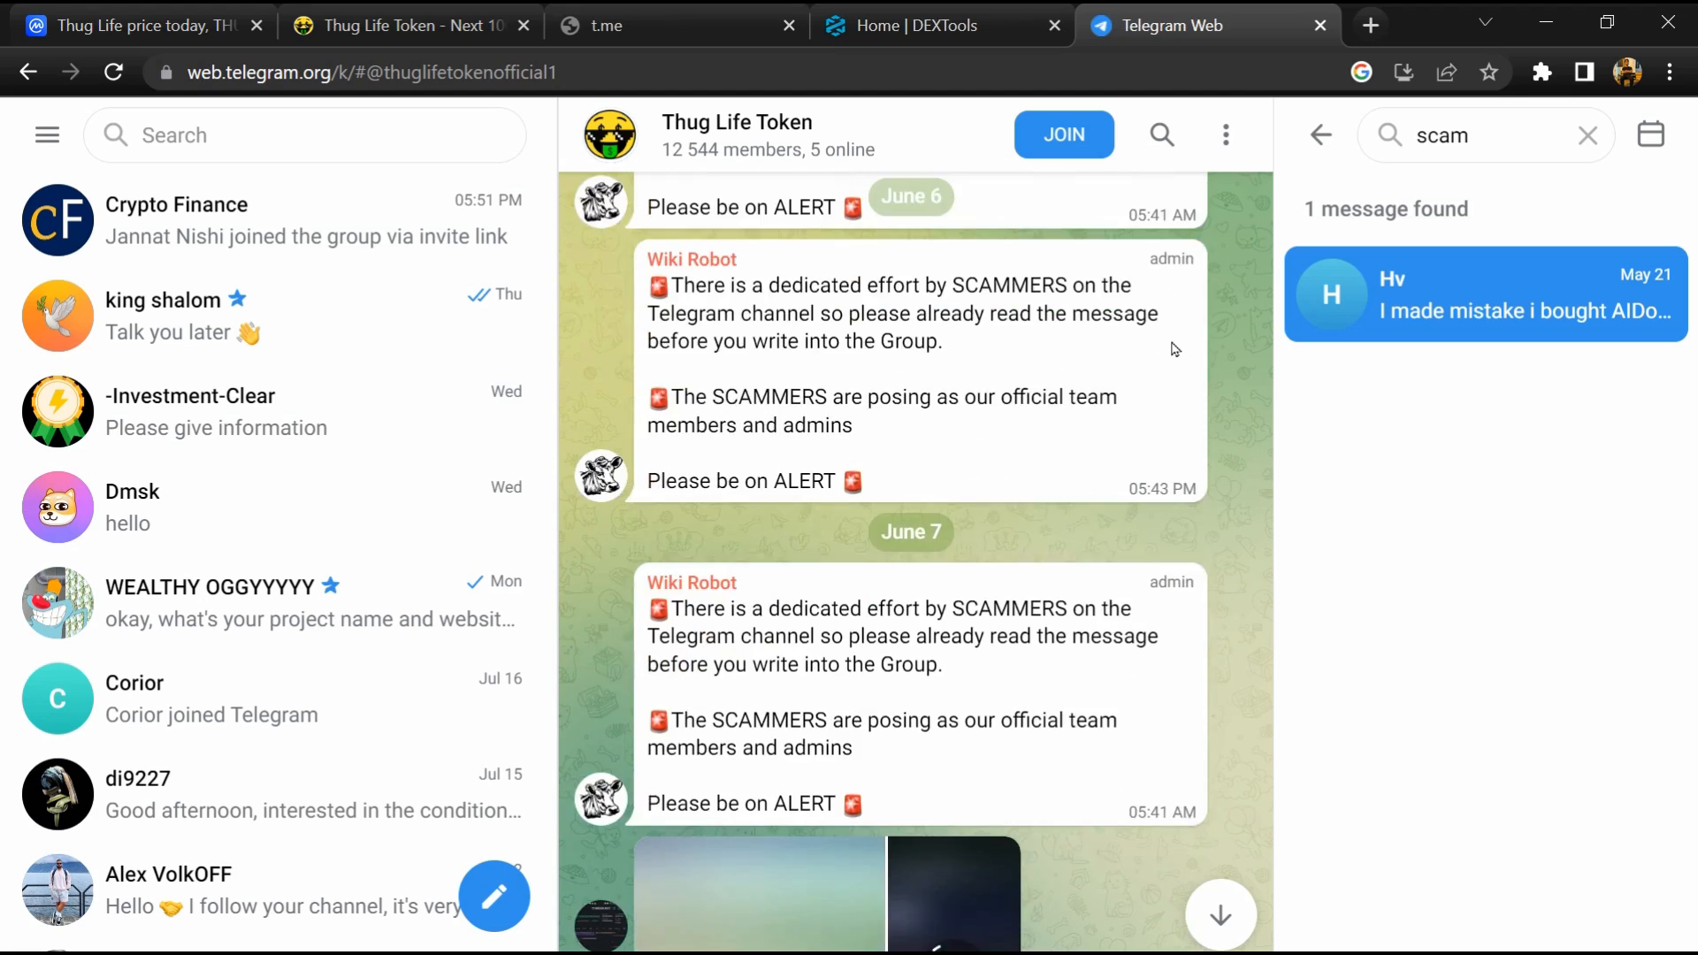
scroll(down, 3)
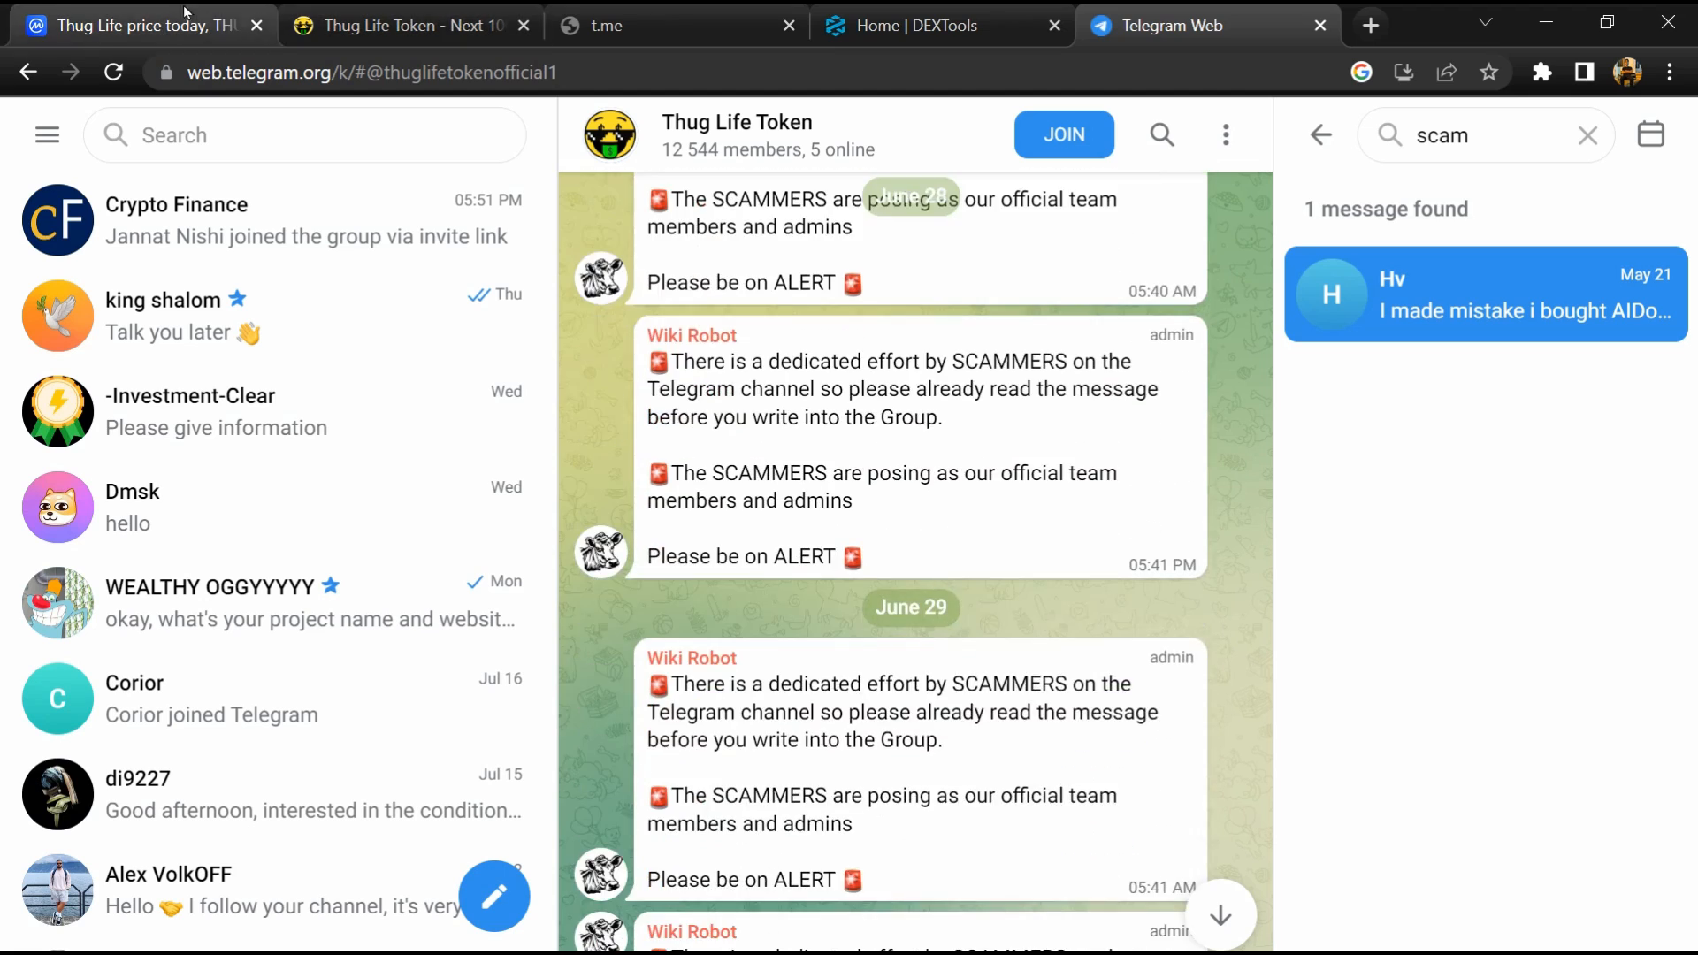
click(142, 25)
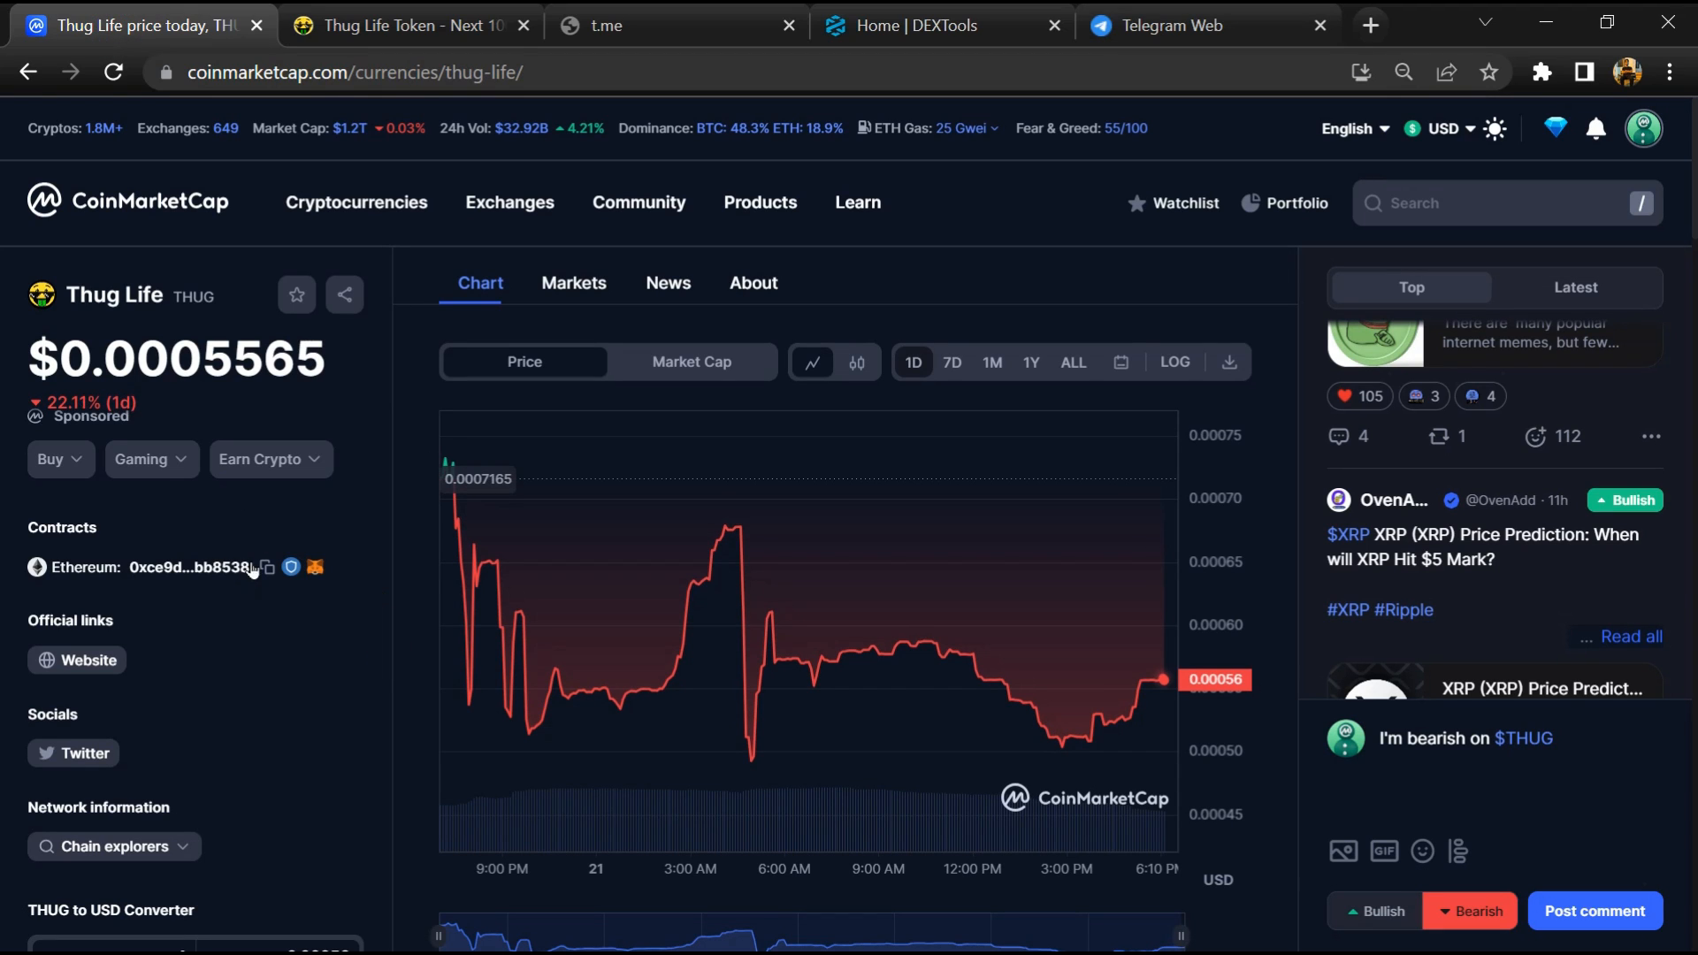
Step: Copy the THUG Ethereum contract address from CoinMarketCap and move to DEXTools
click(265, 566)
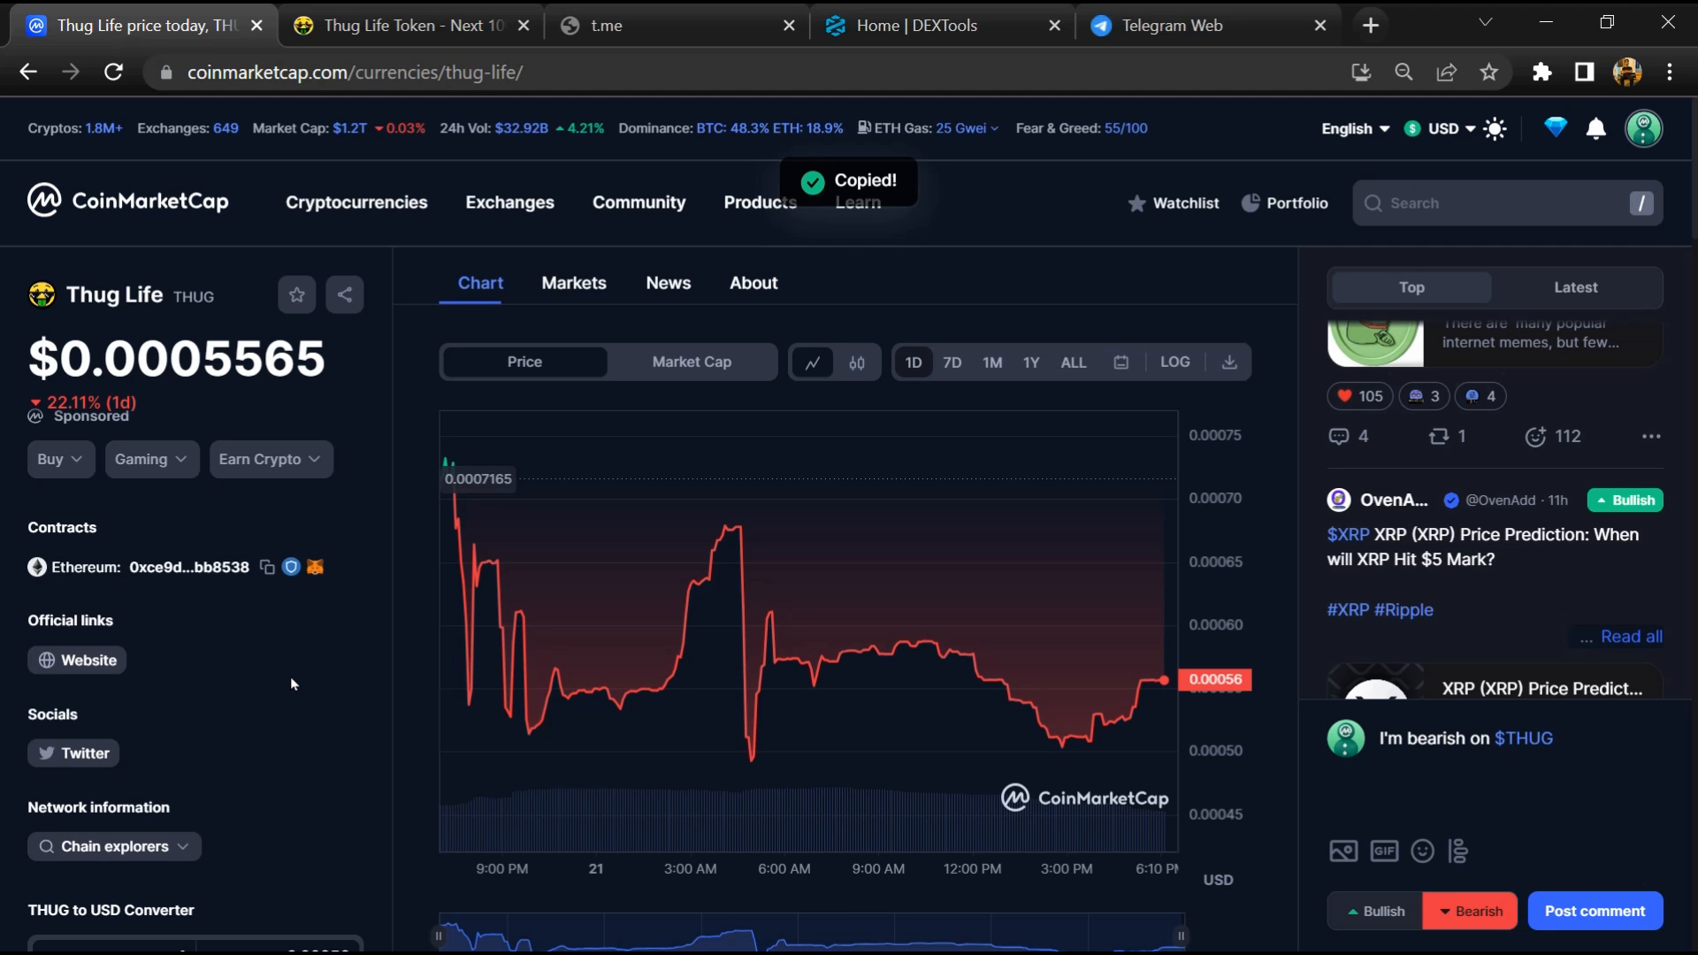
click(933, 25)
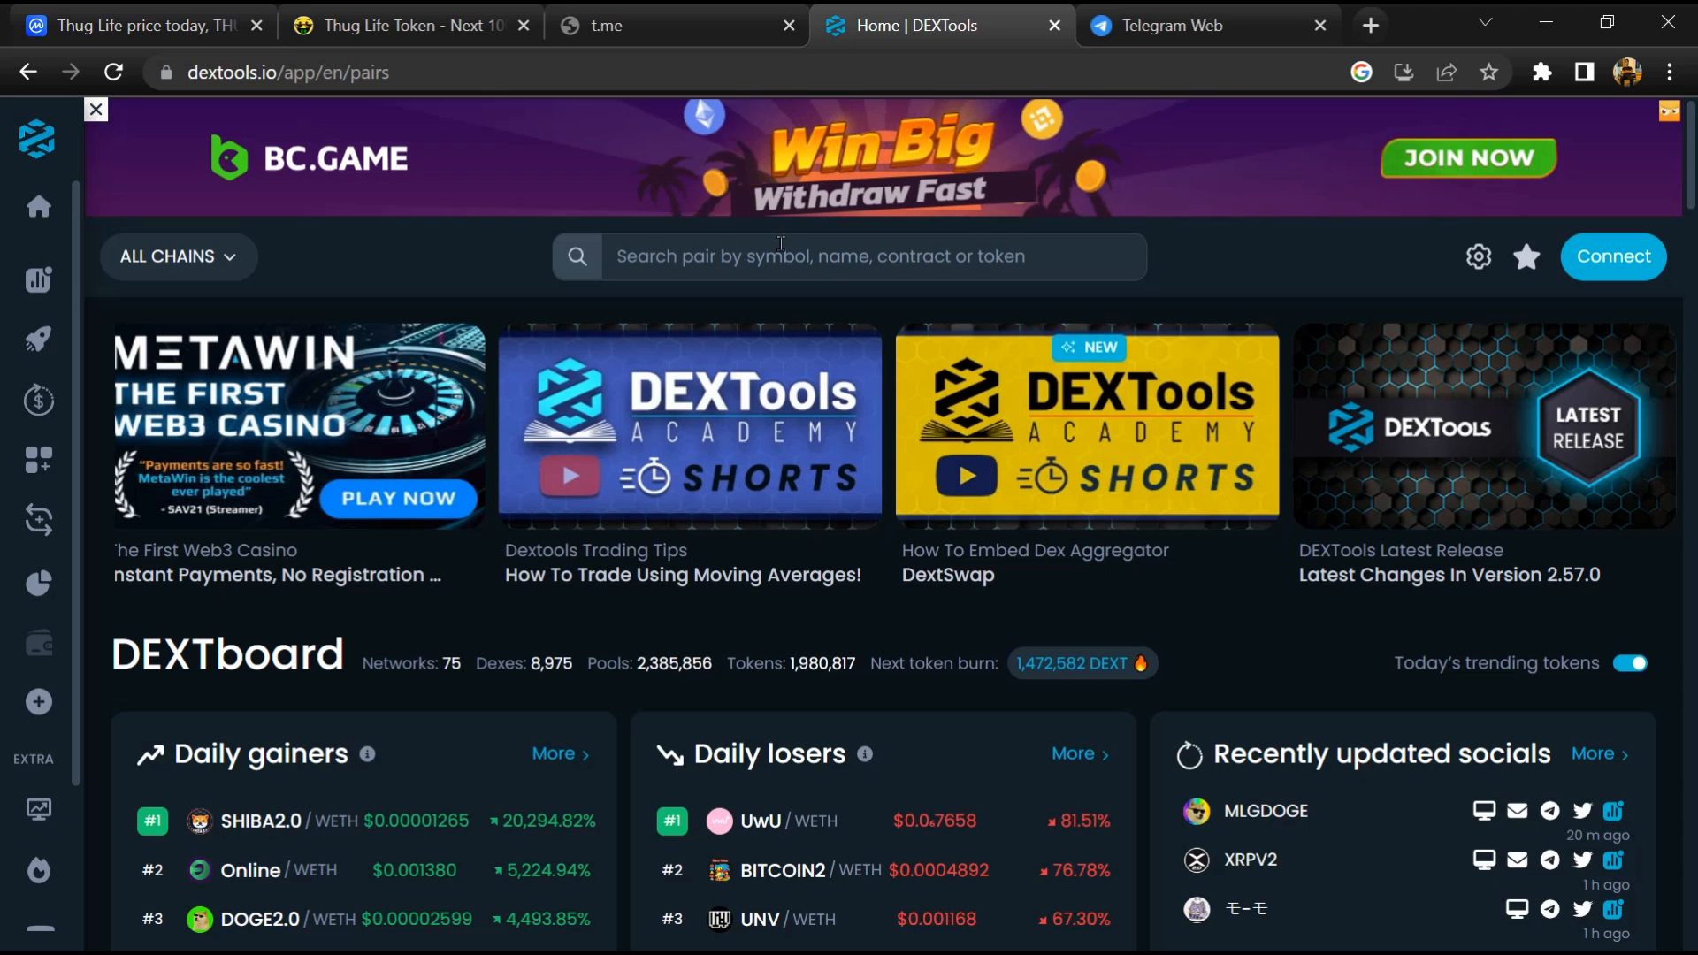
Step: Search DEXTools for the pasted THUG contract address to reach its pair page
click(780, 256)
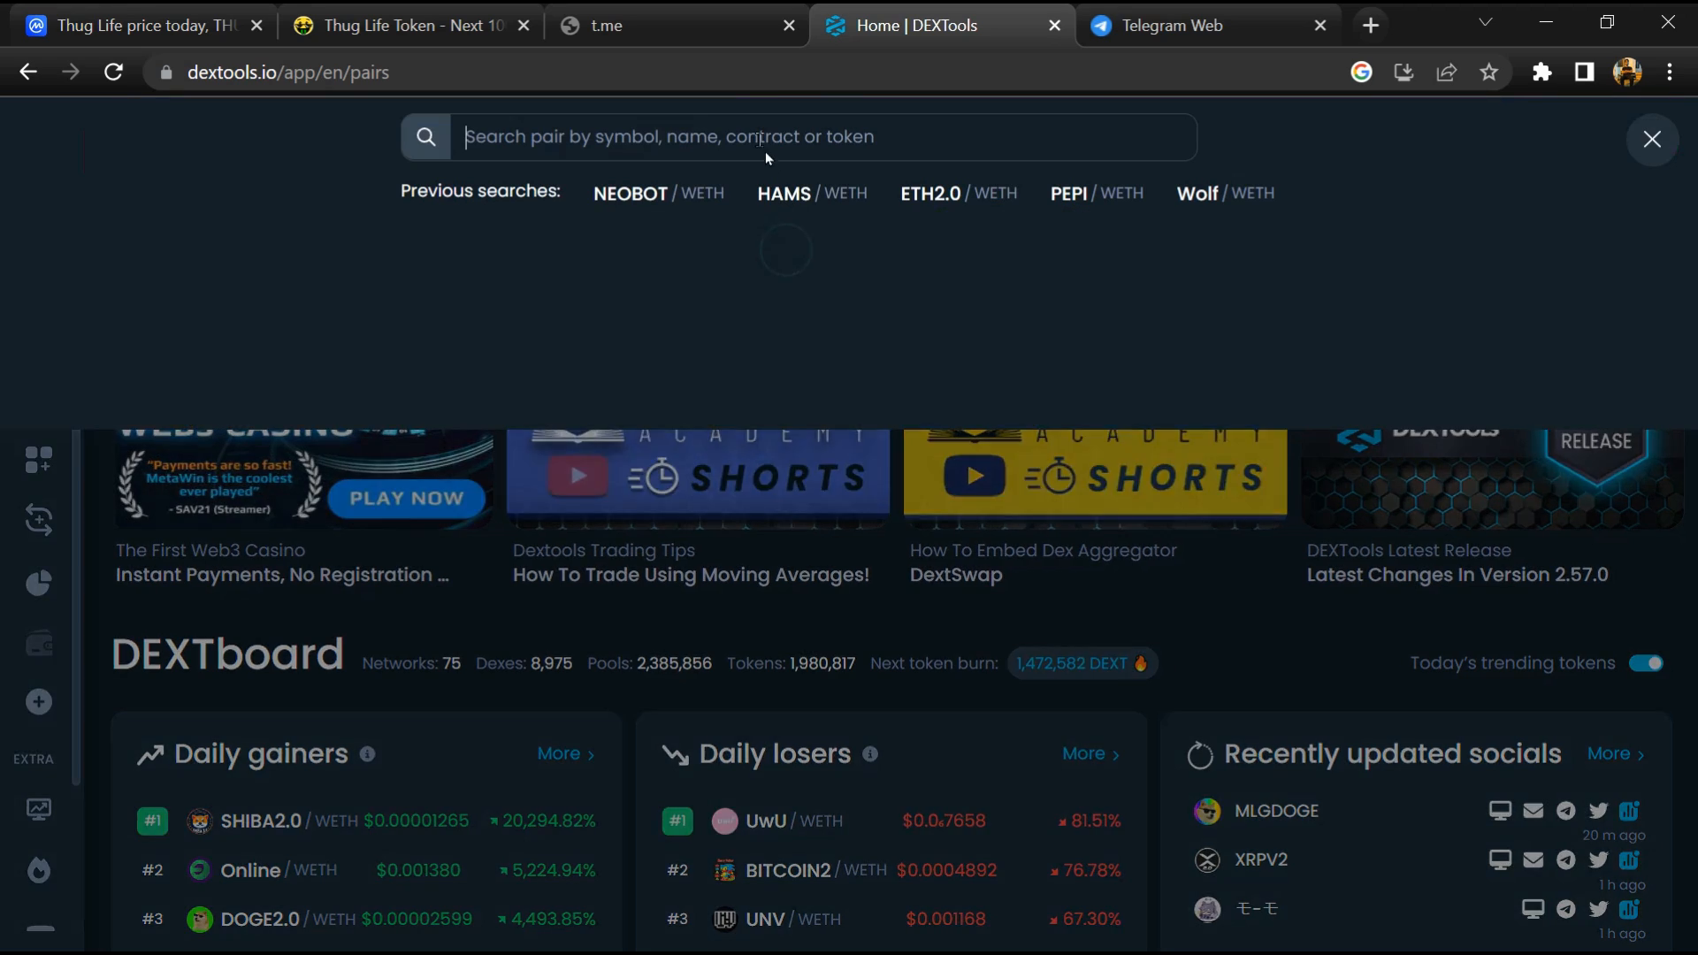
right_click(757, 138)
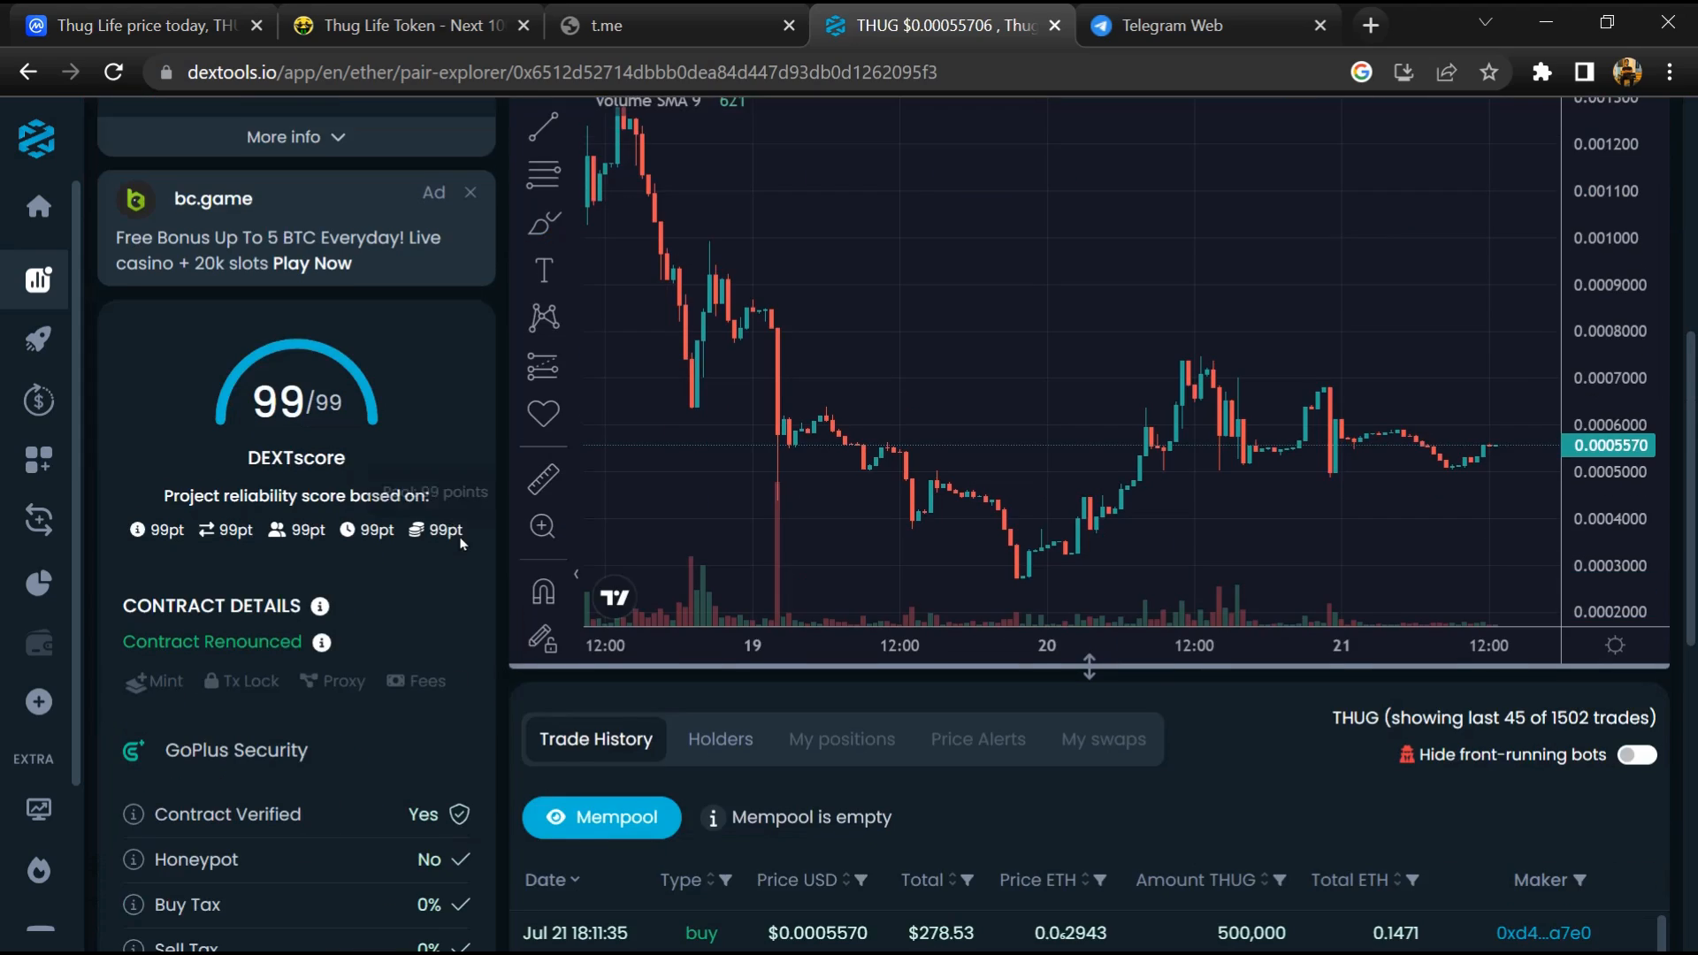
Step: Review the pair's GoPlus security checks and trade history: verified, no honeypot, 0% tax
scroll(down, 3)
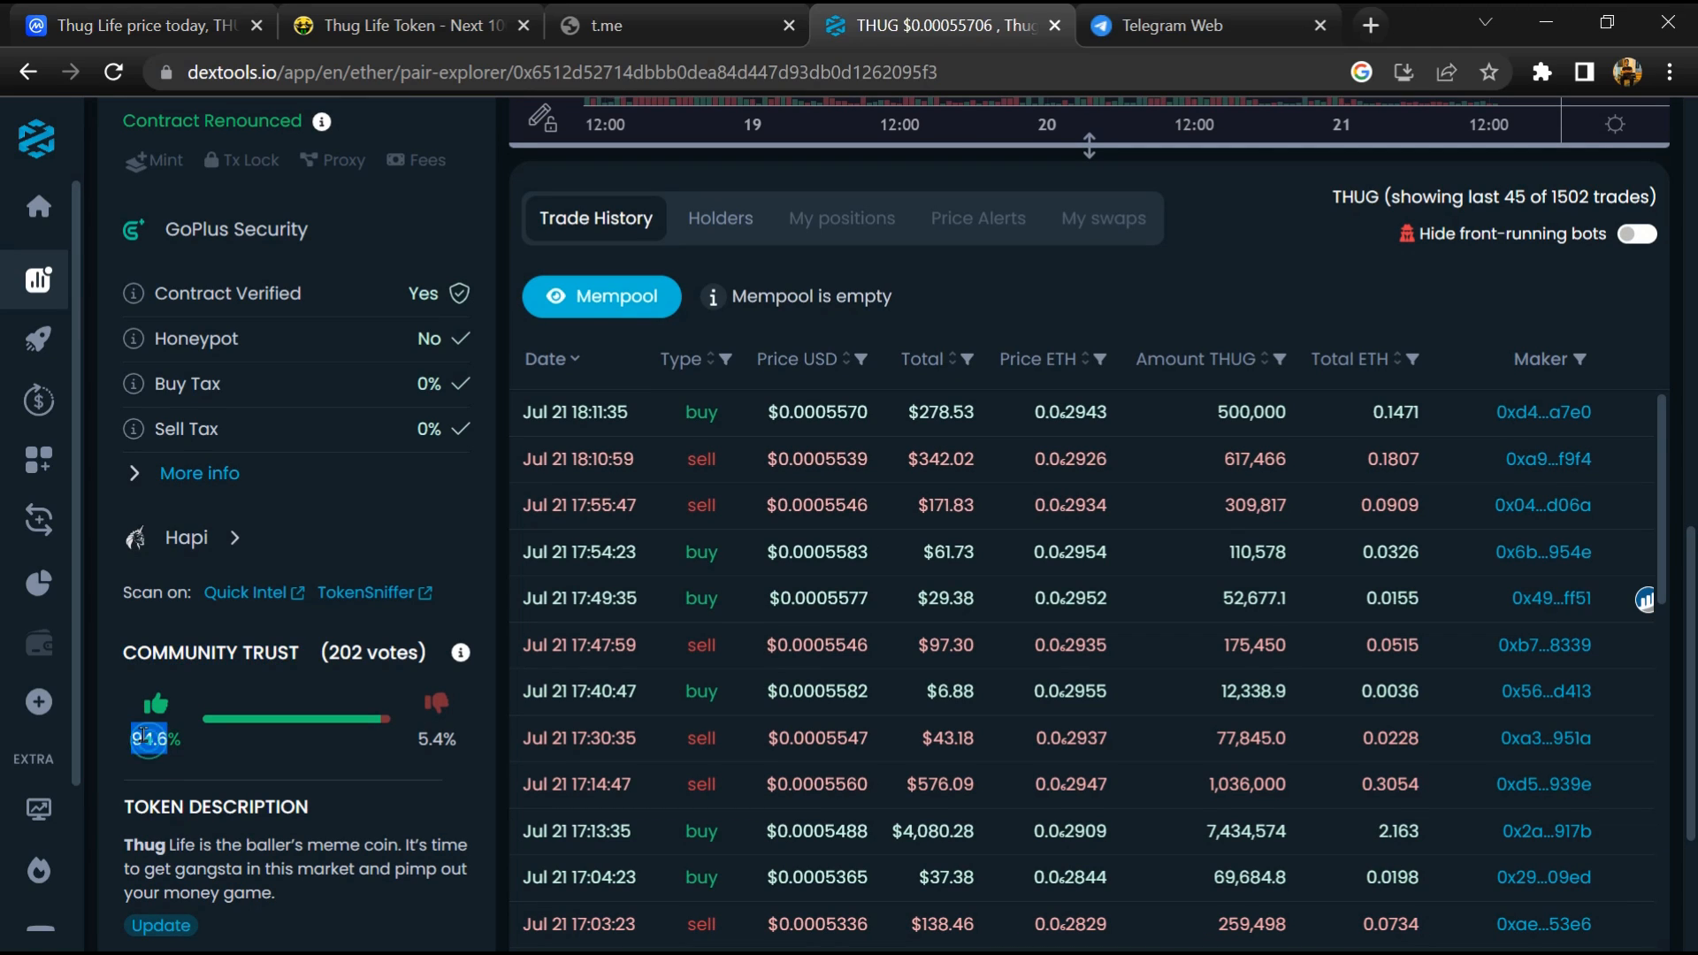
mouse_move(874, 598)
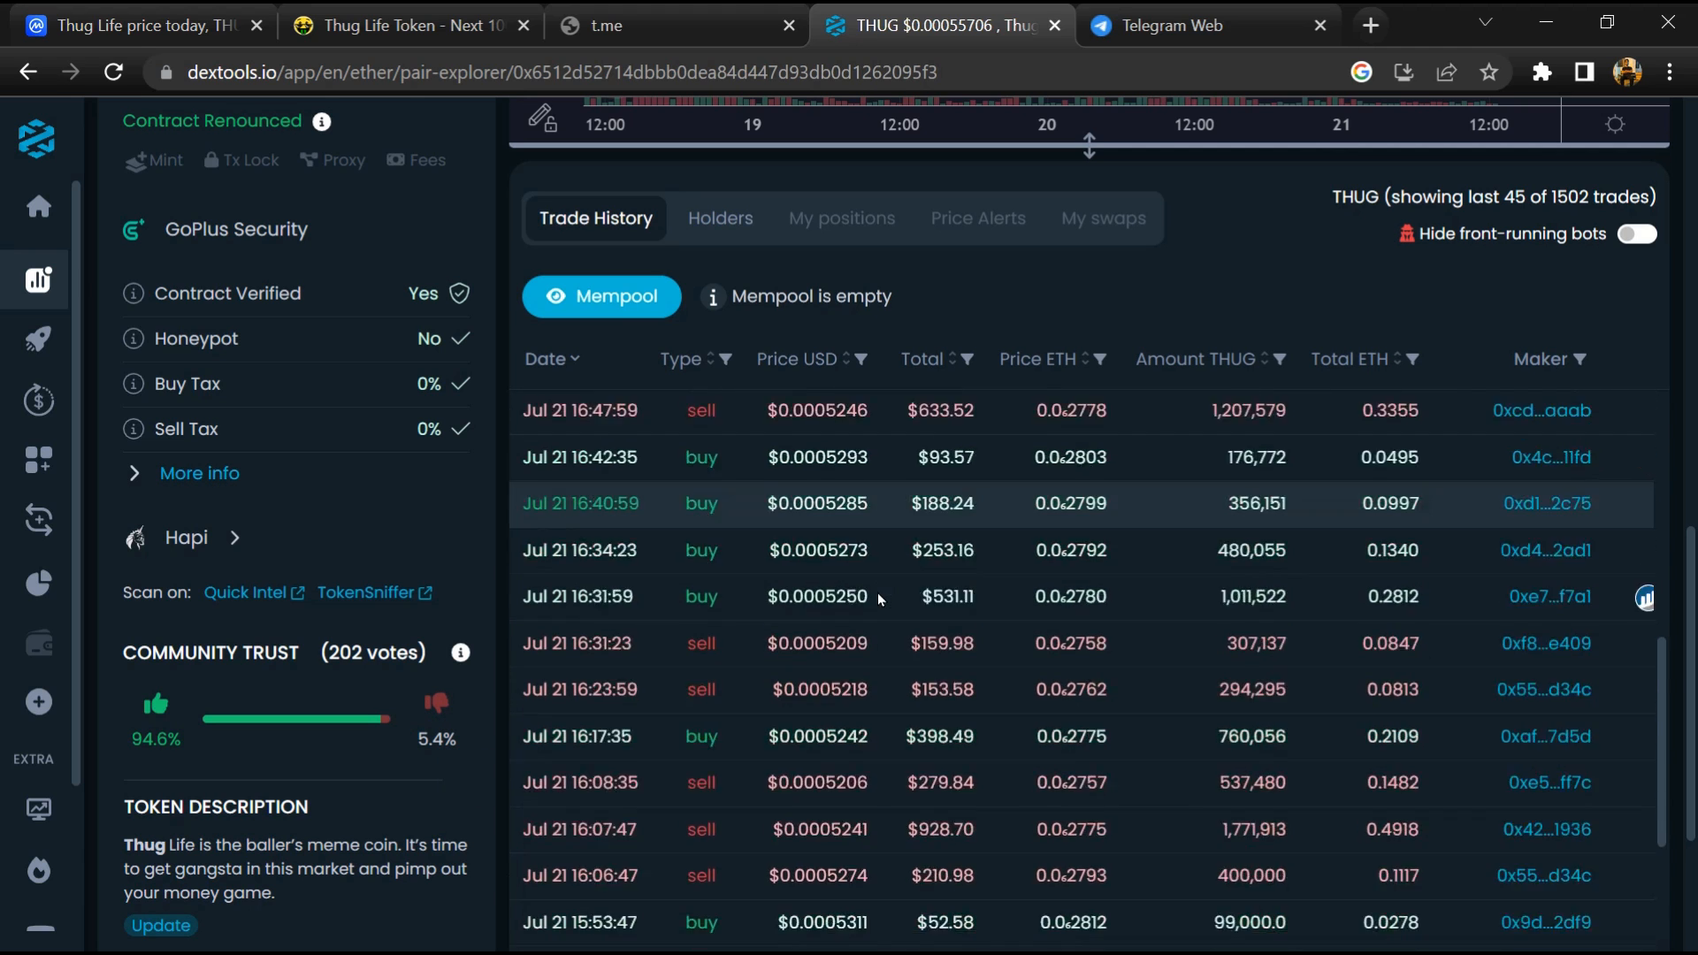
scroll(down, 3)
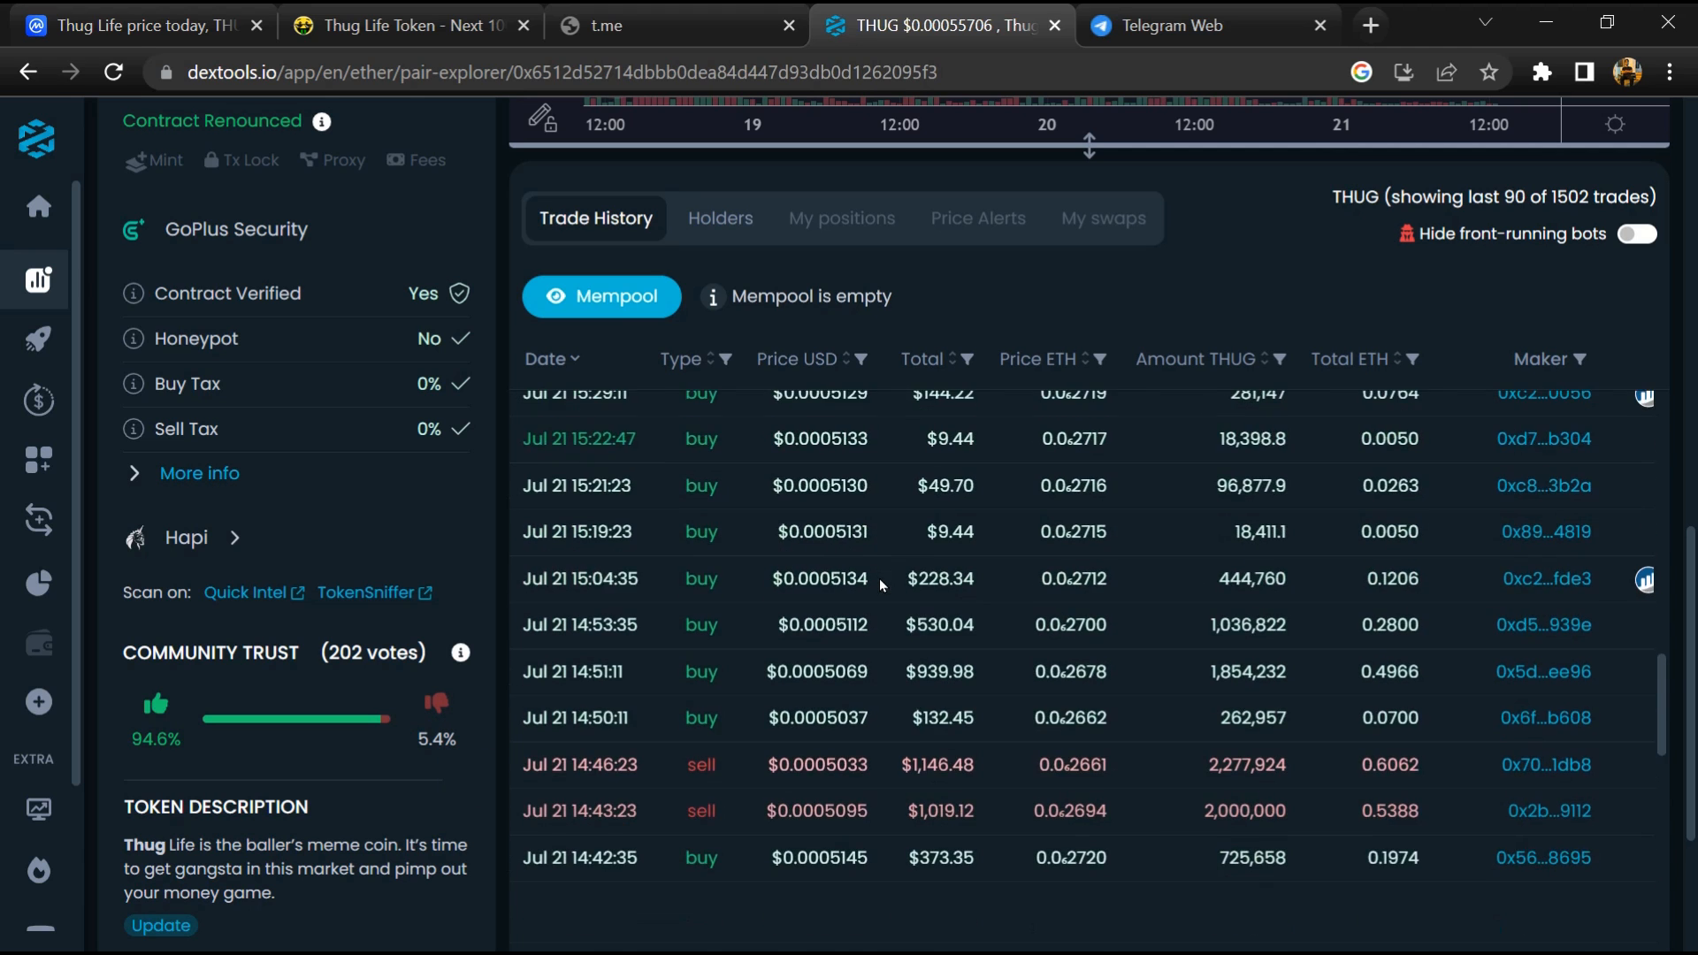
scroll(down, 3)
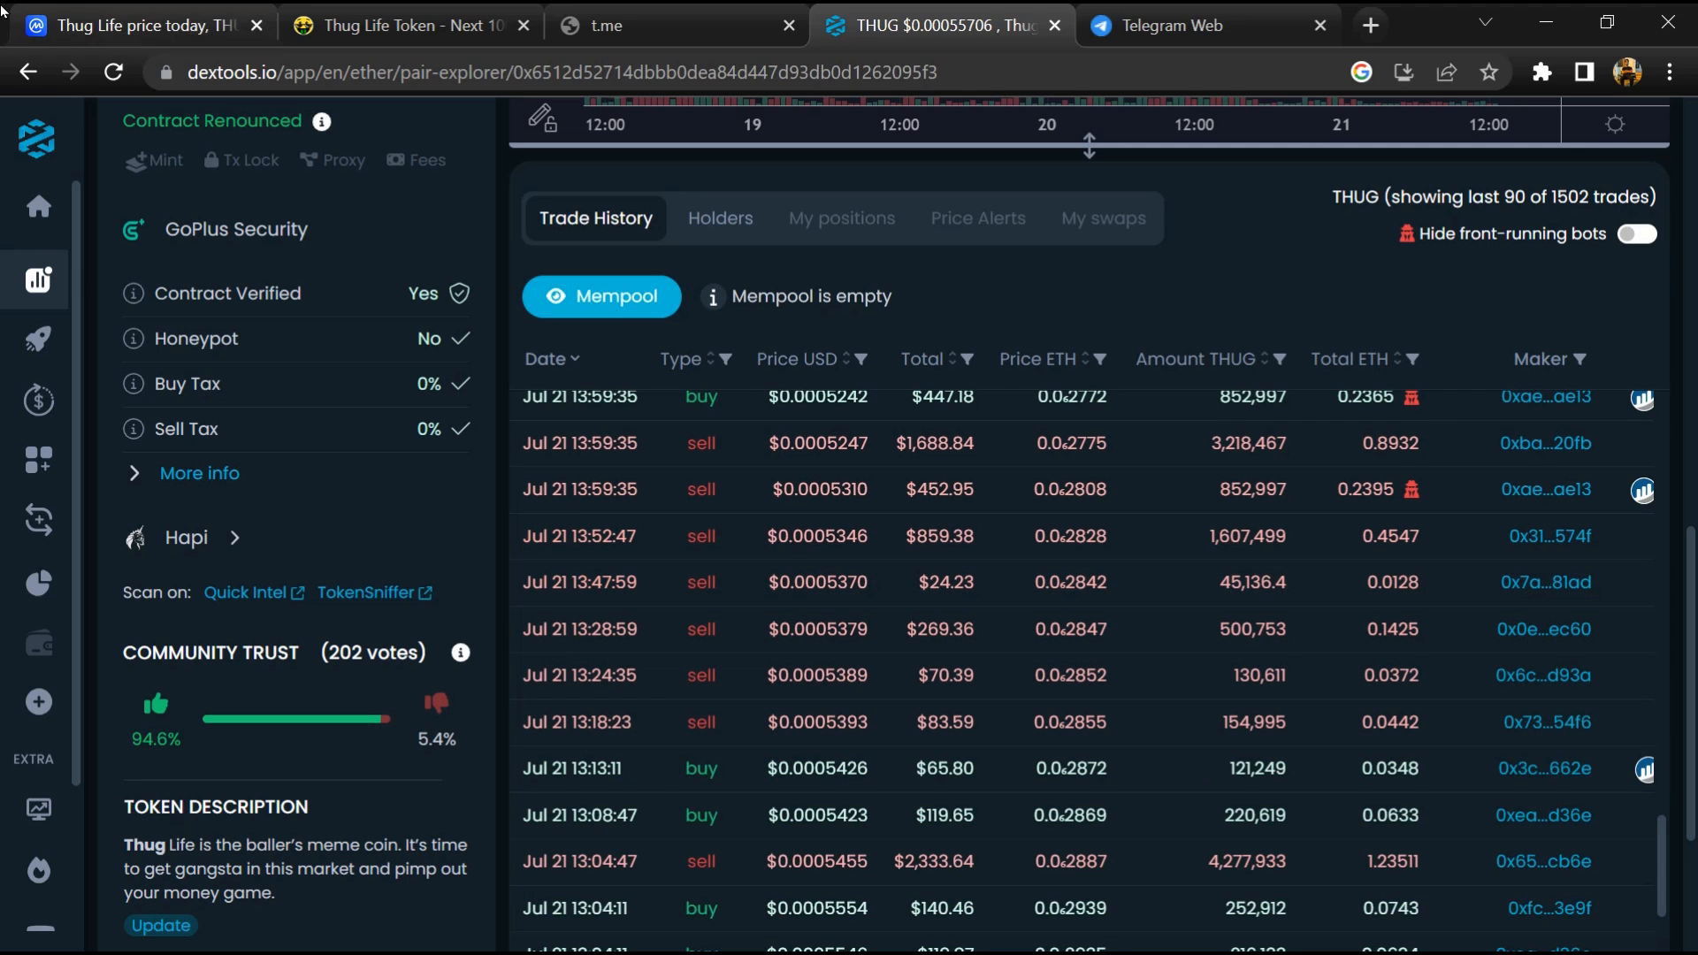
Step: Check Thug Life's Markets list on CoinMarketCap: one Uniswap v2 WETH/THUG pair, $477,099 volume
click(133, 25)
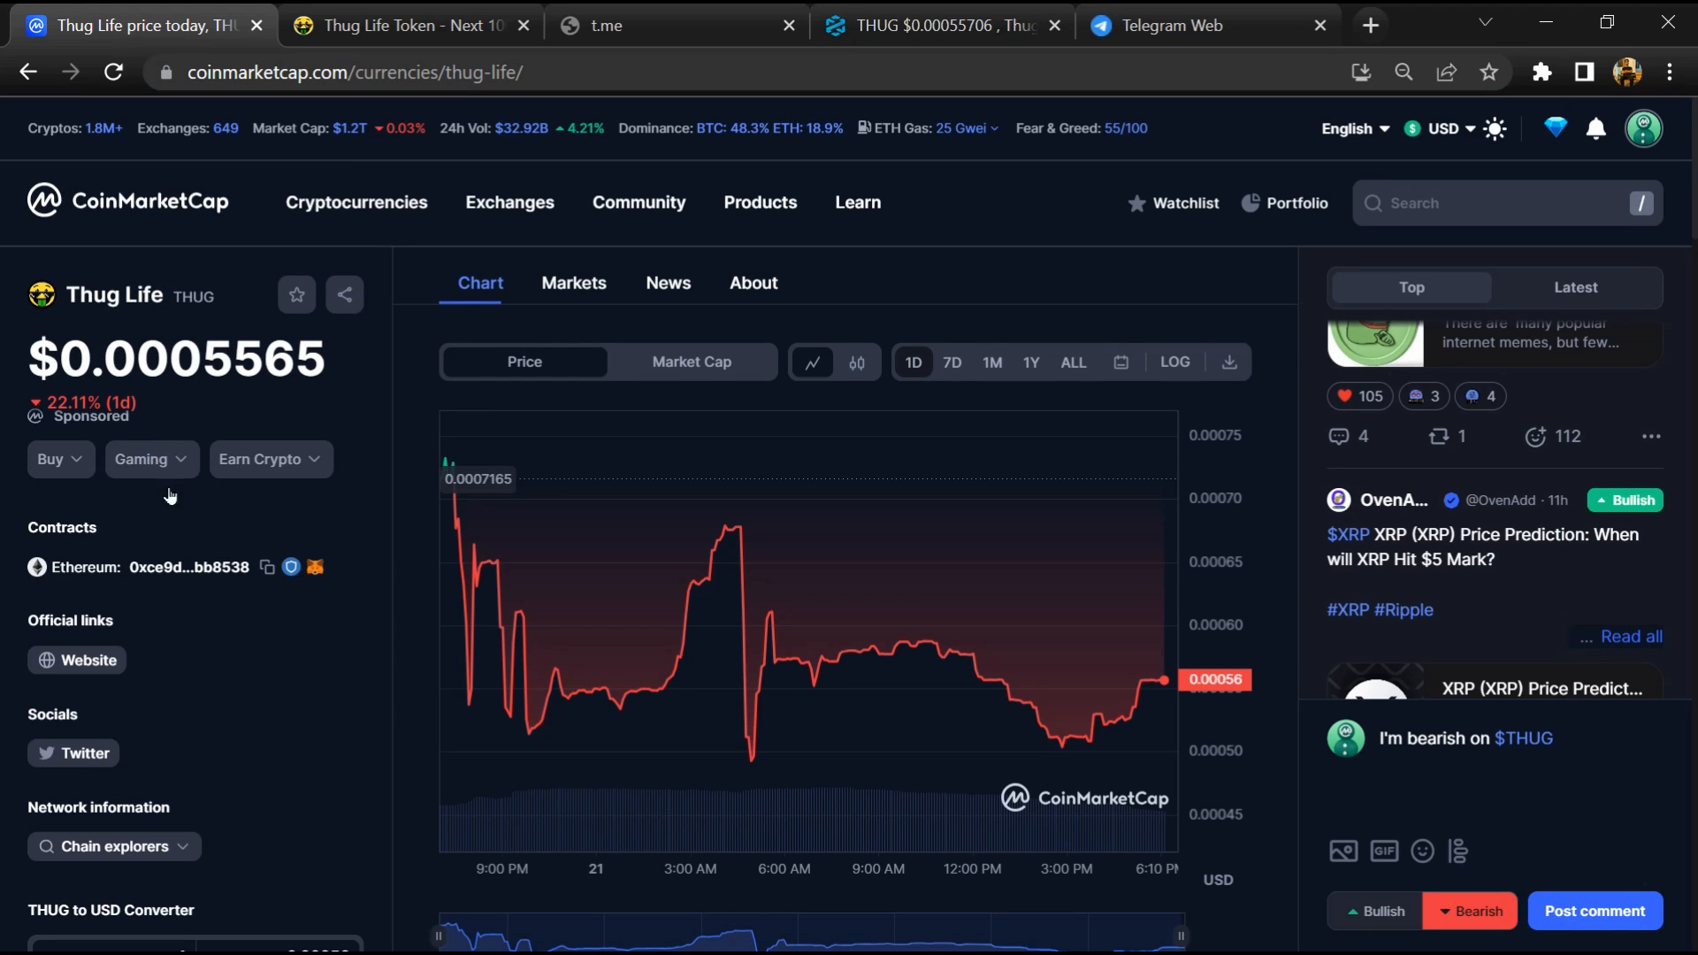
mouse_move(250, 644)
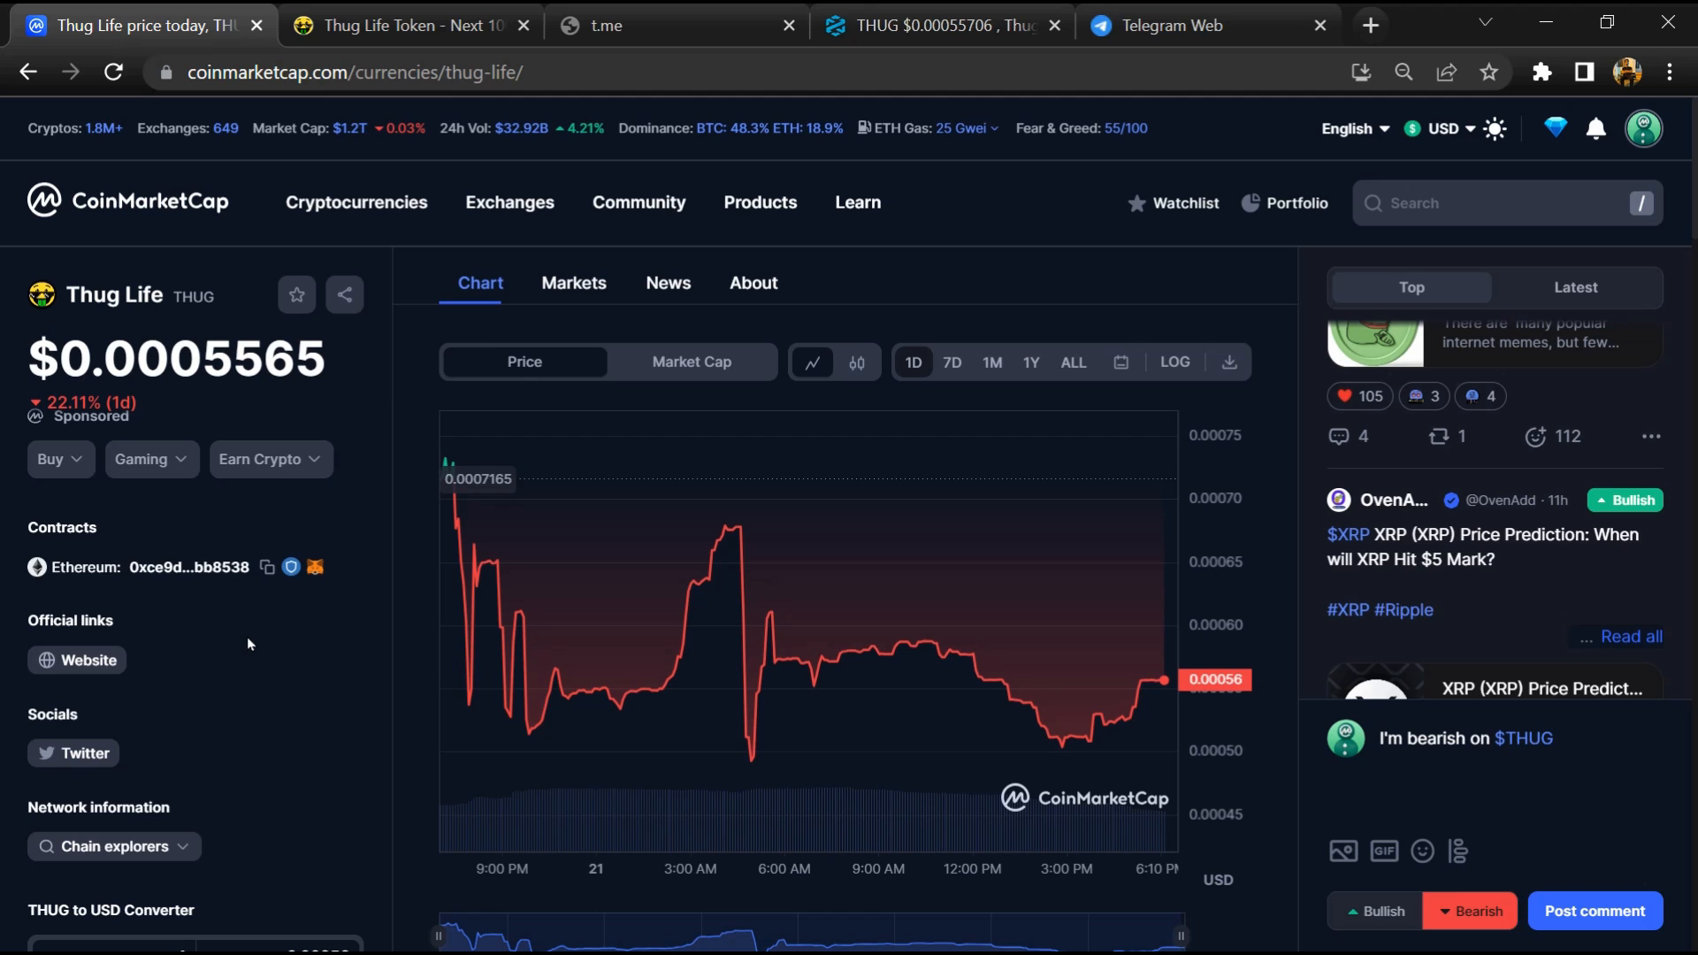
mouse_move(531, 312)
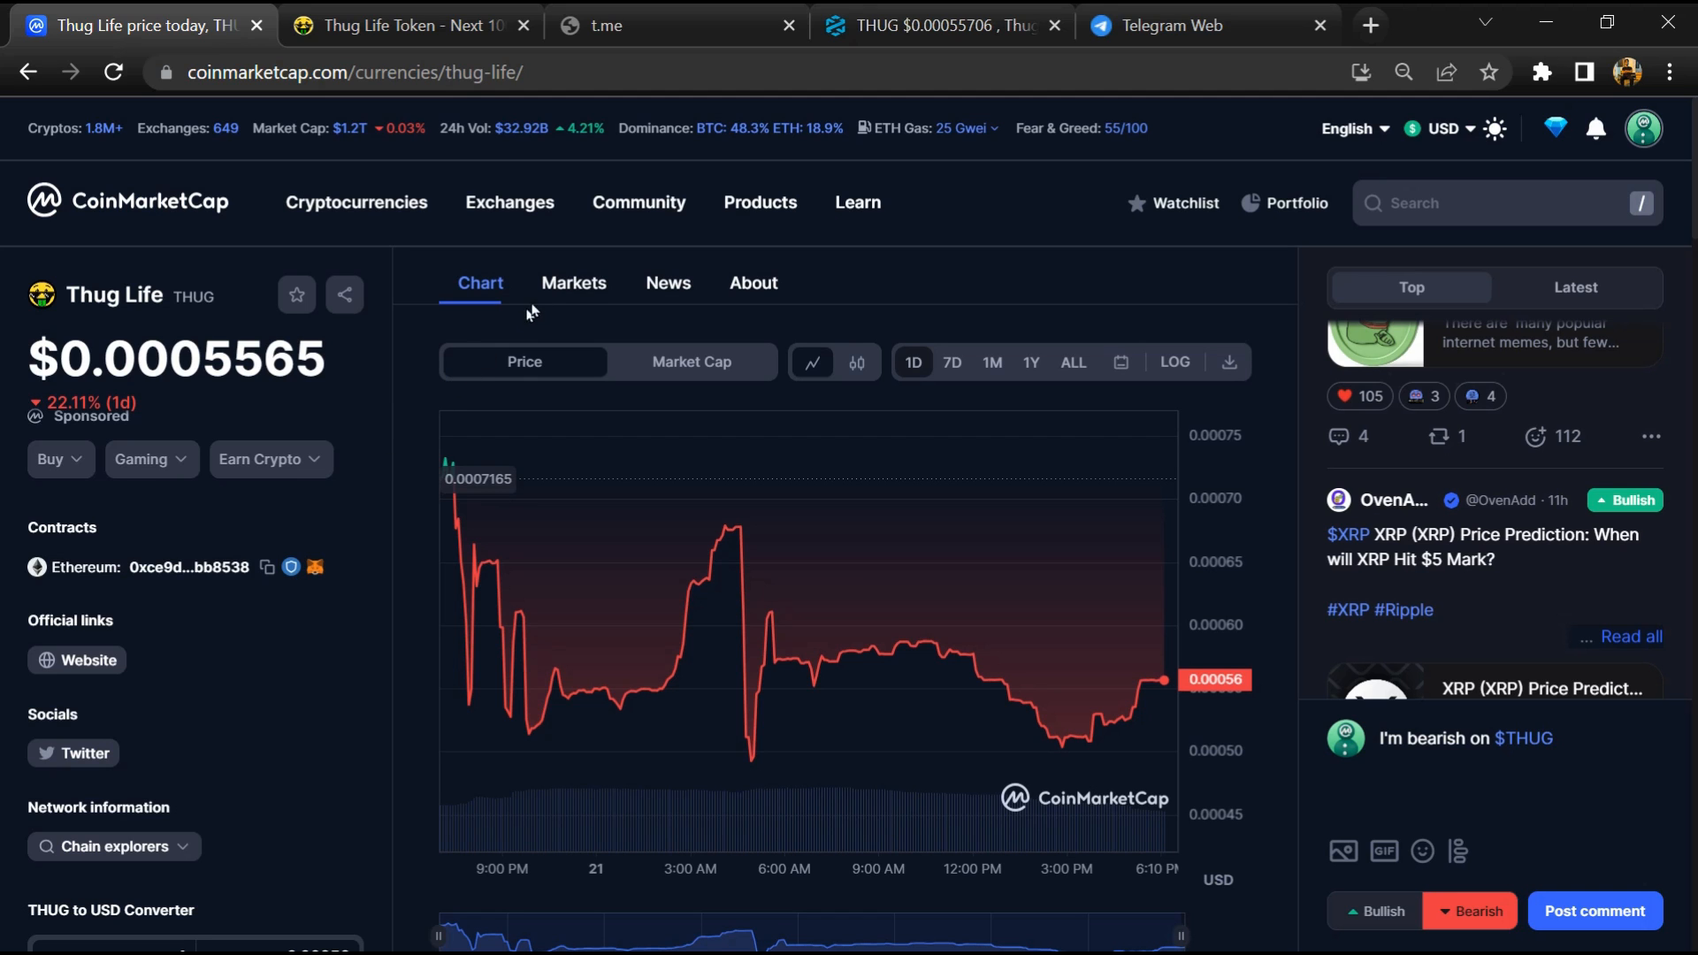
click(573, 283)
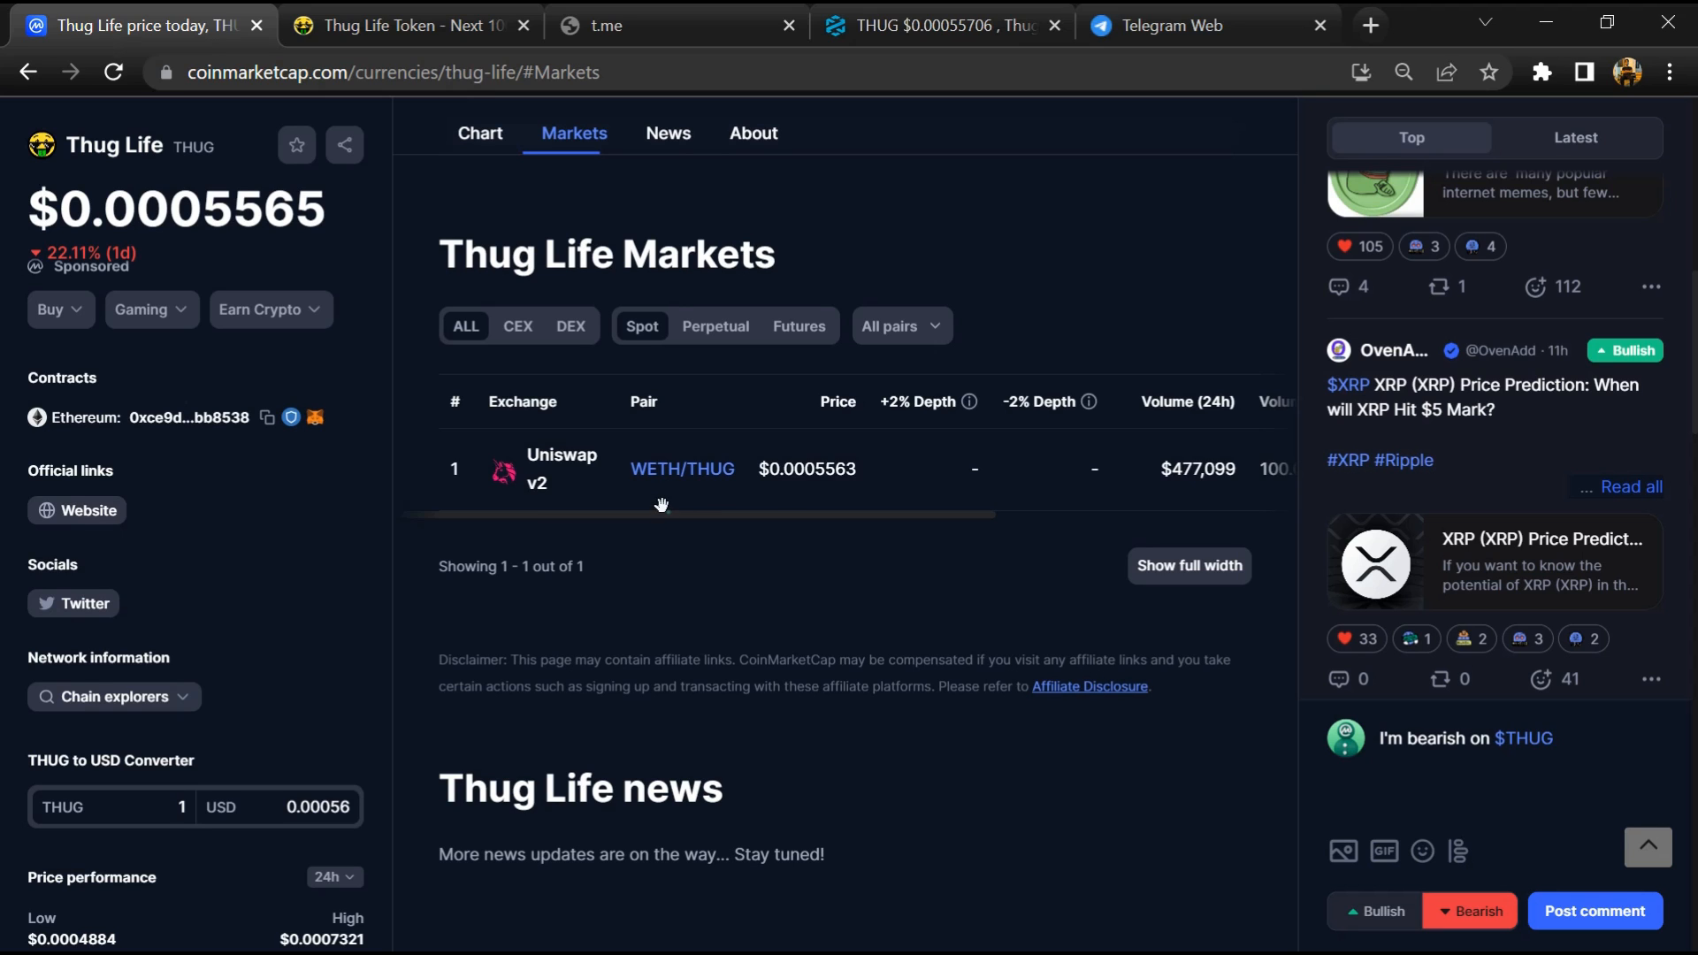
scroll(right, 3)
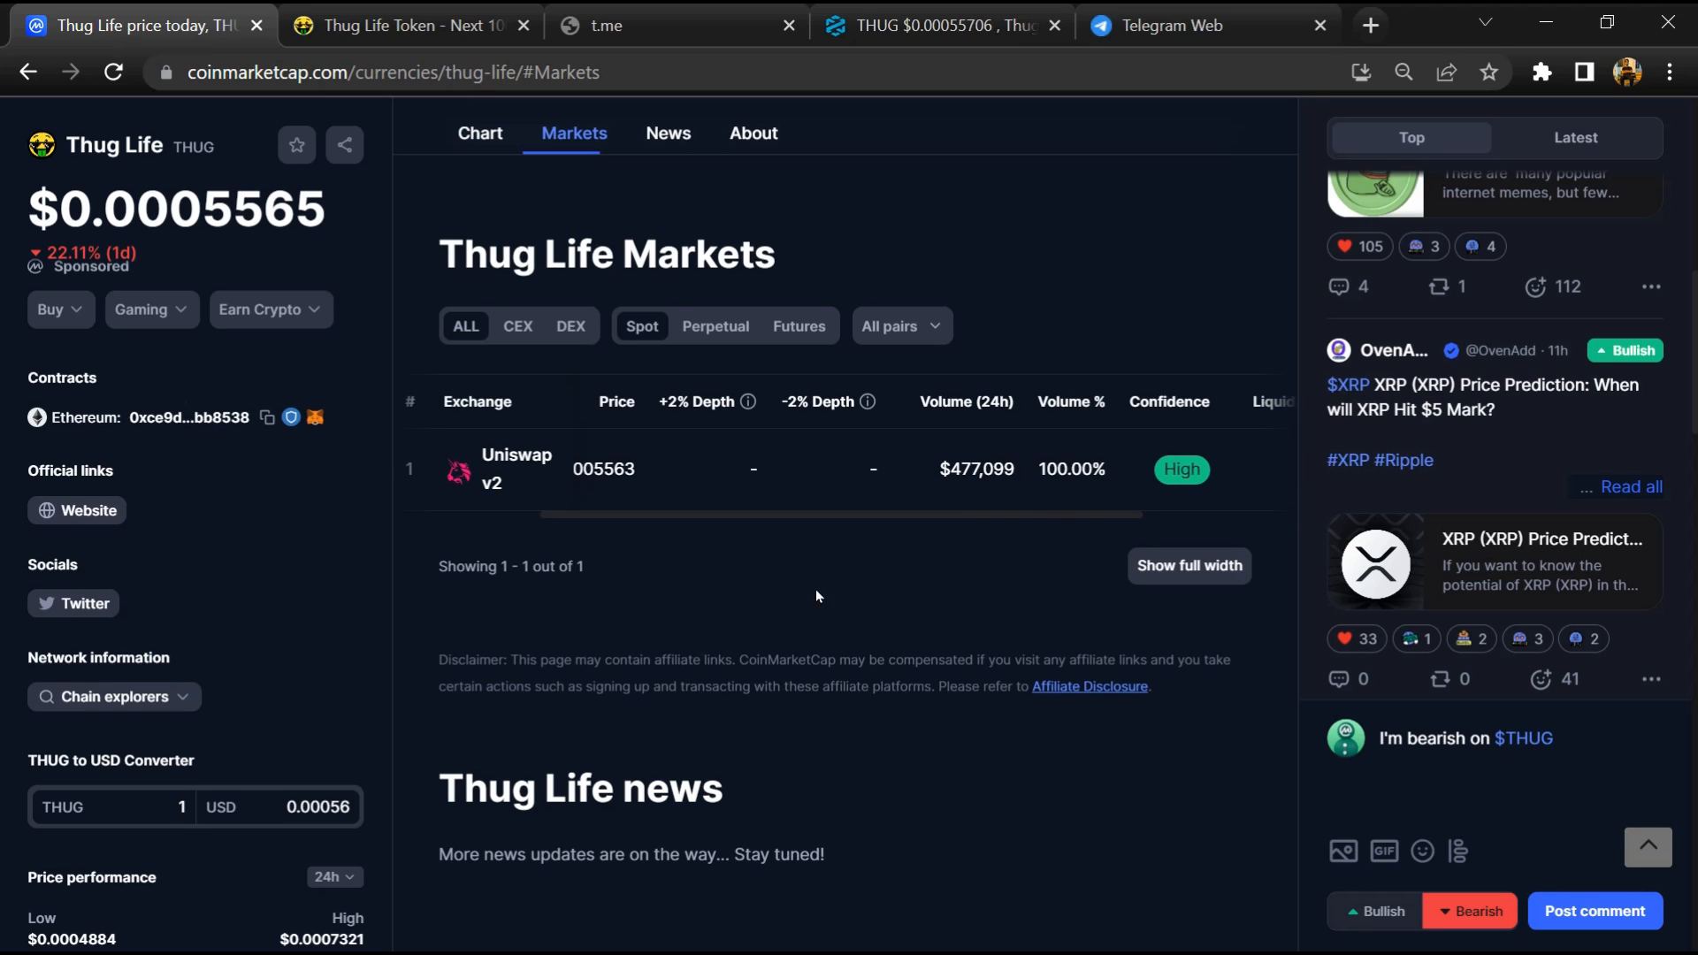
mouse_move(821, 617)
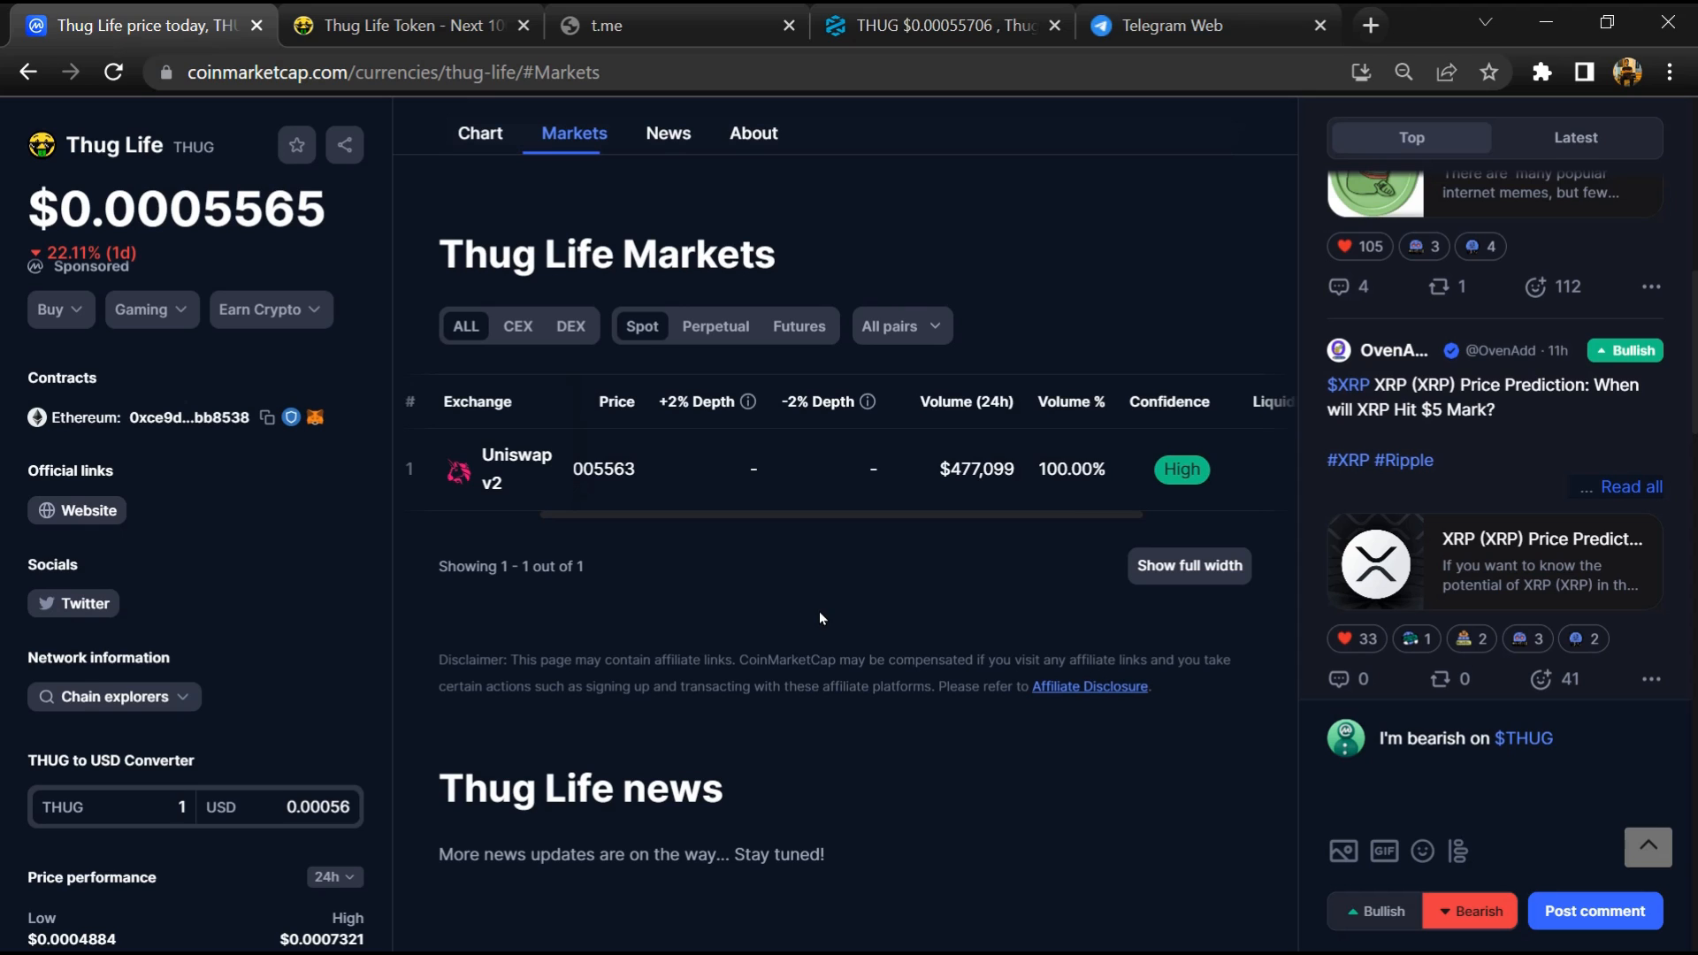
mouse_move(817, 575)
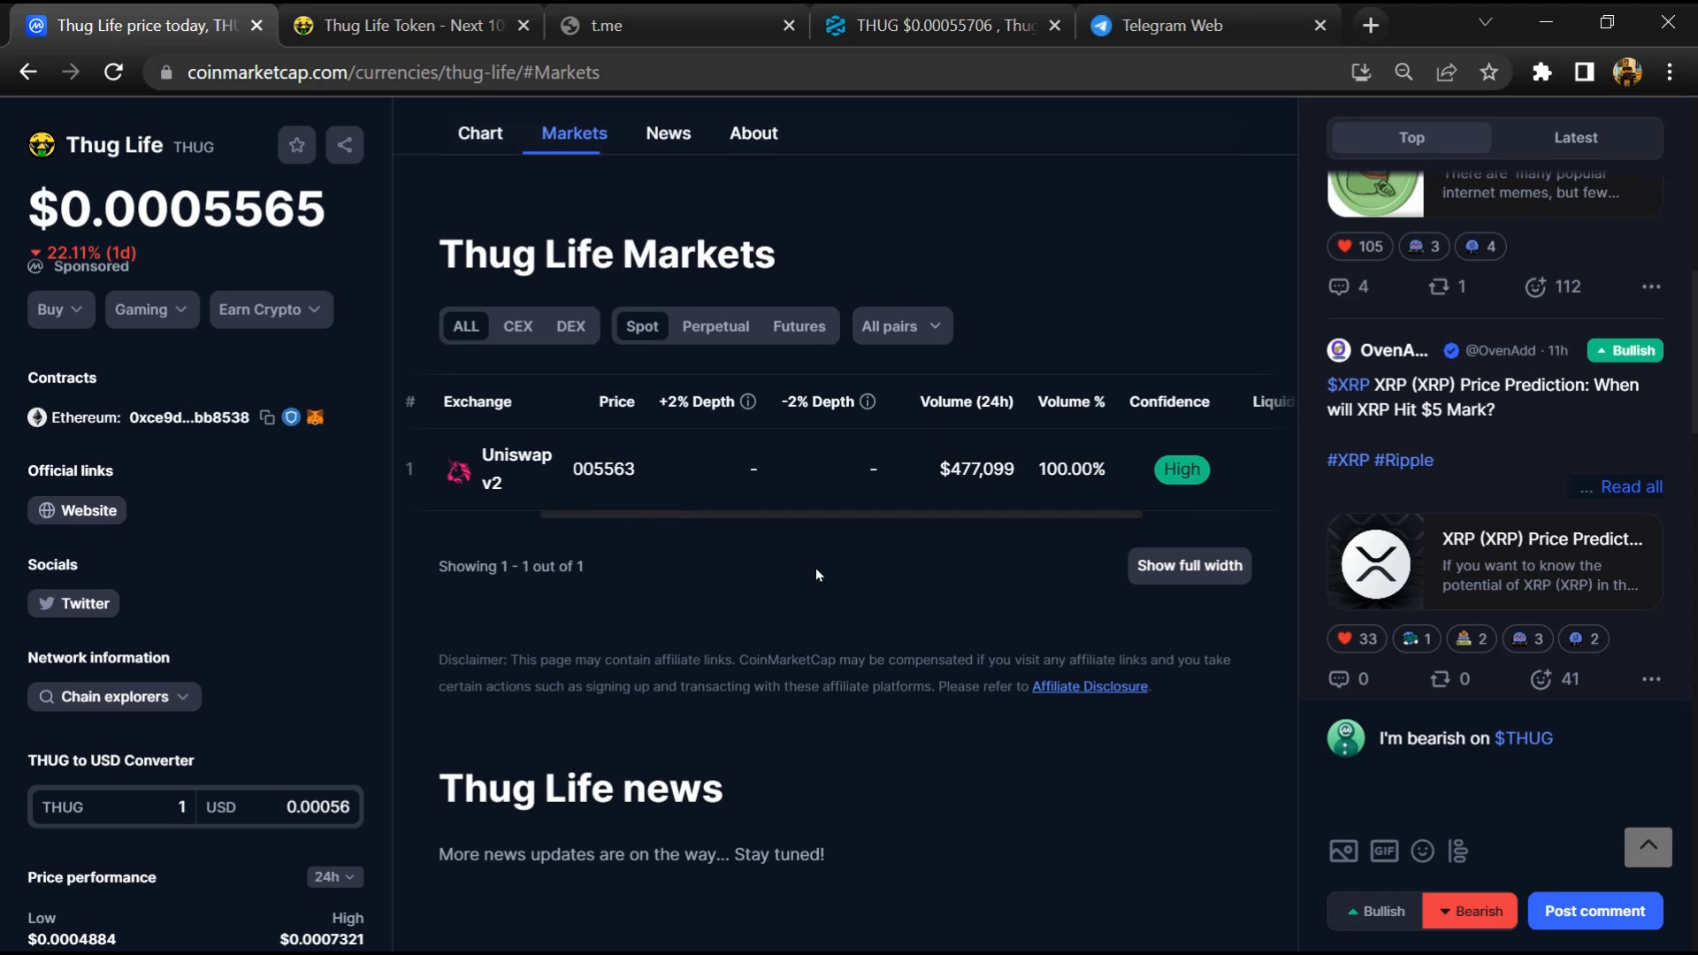
mouse_move(821, 619)
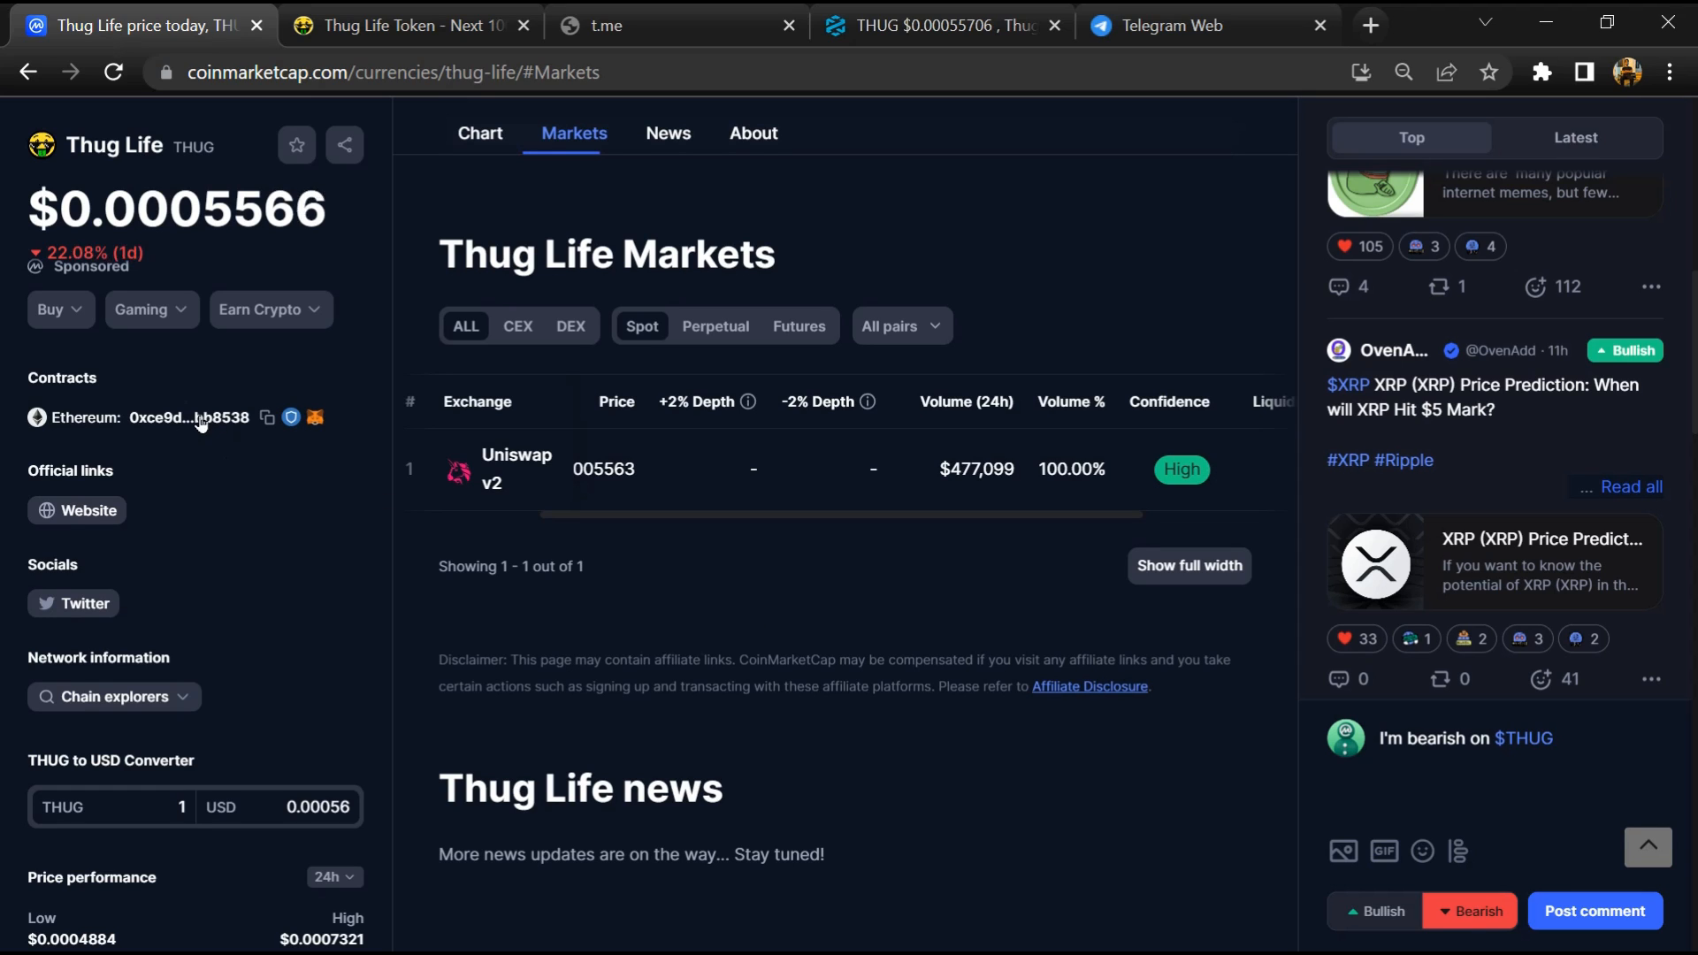
Step: Follow the contract address to the Thug Life Token page on Etherscan
click(188, 418)
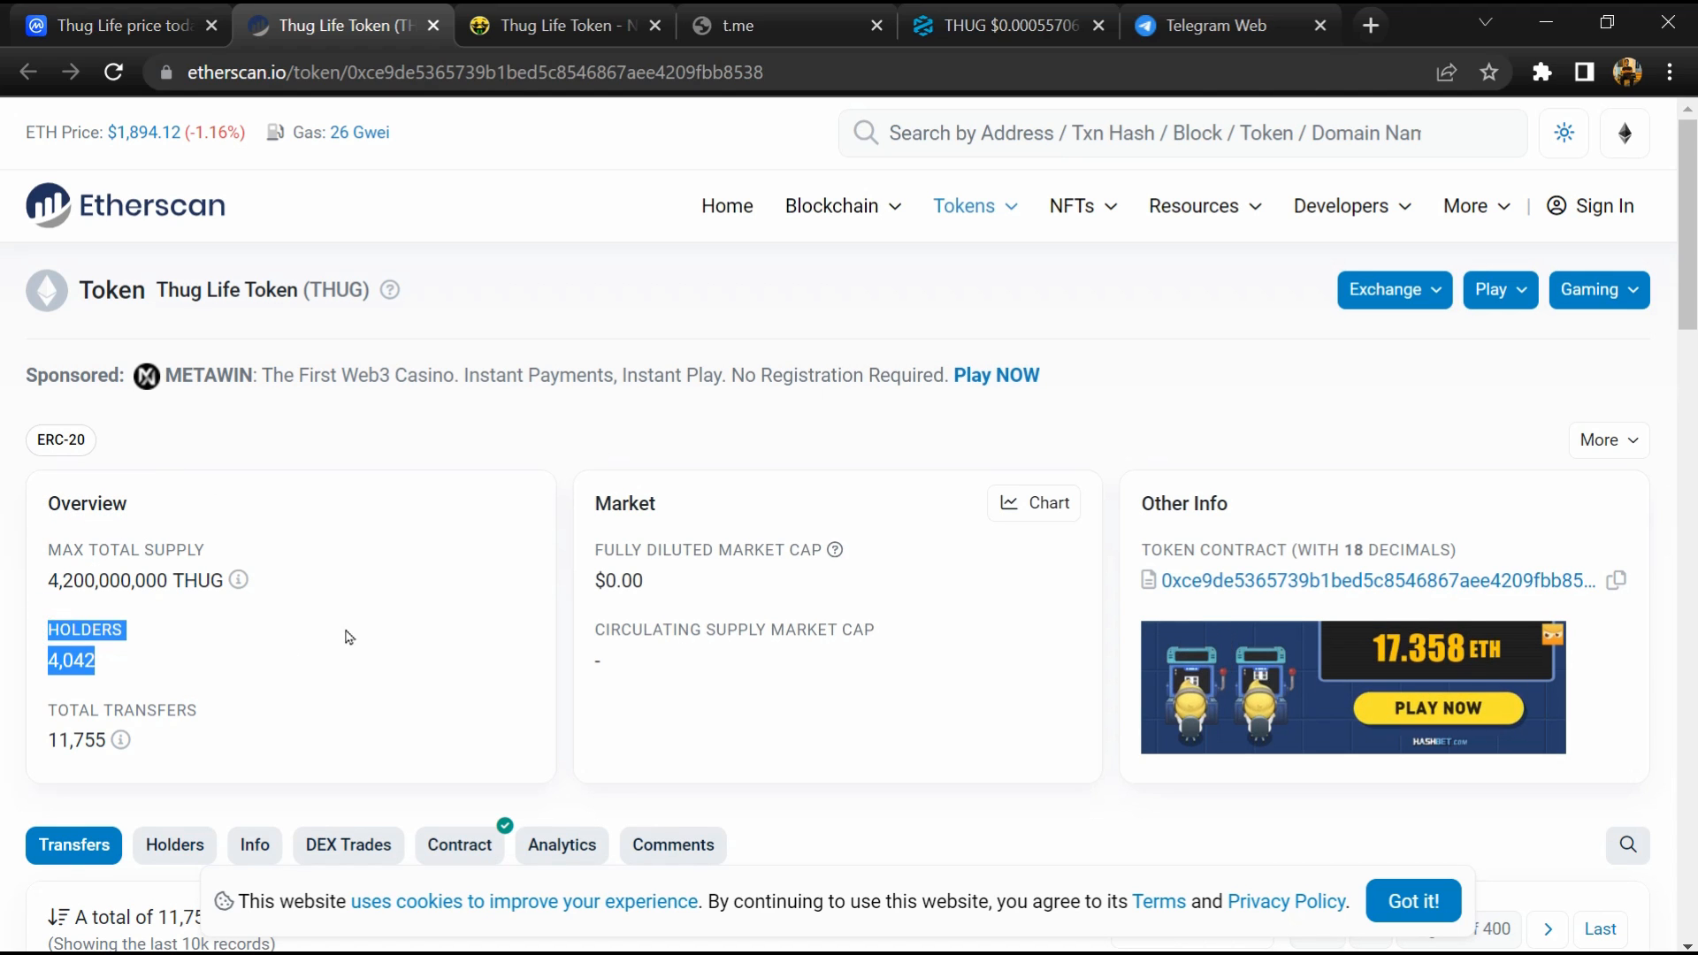
mouse_move(319, 676)
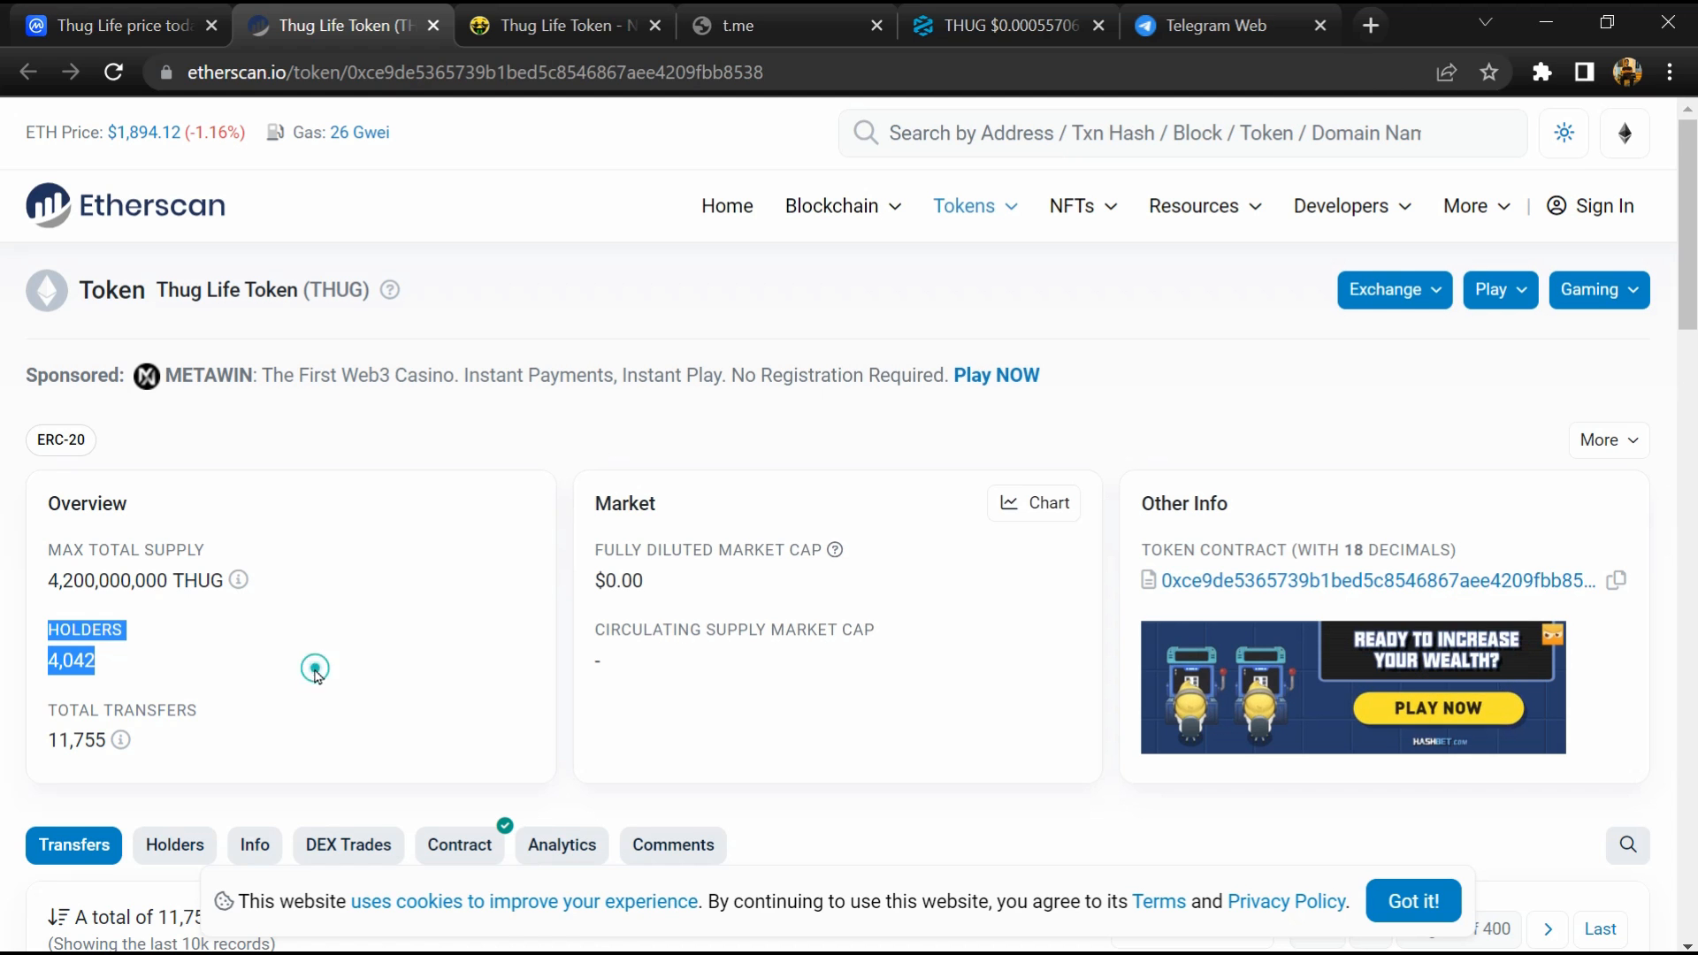
Step: Review the THUG holder list: top wallet at 10.0728% and the null address at 10%
scroll(down, 3)
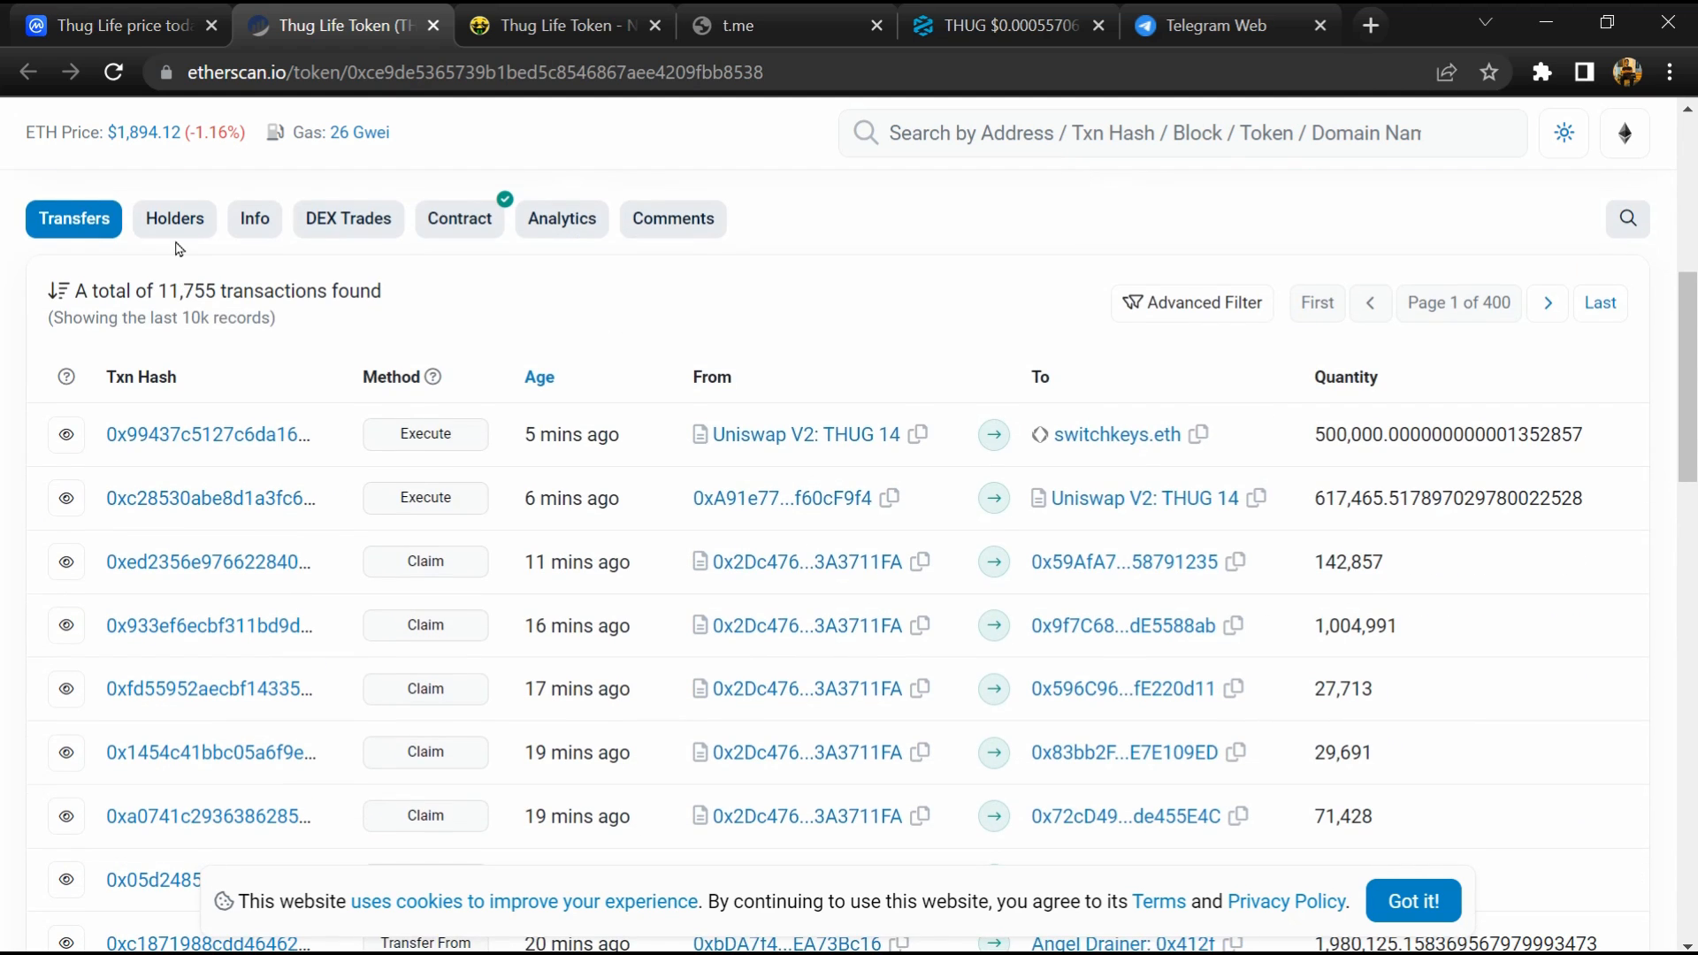
click(173, 219)
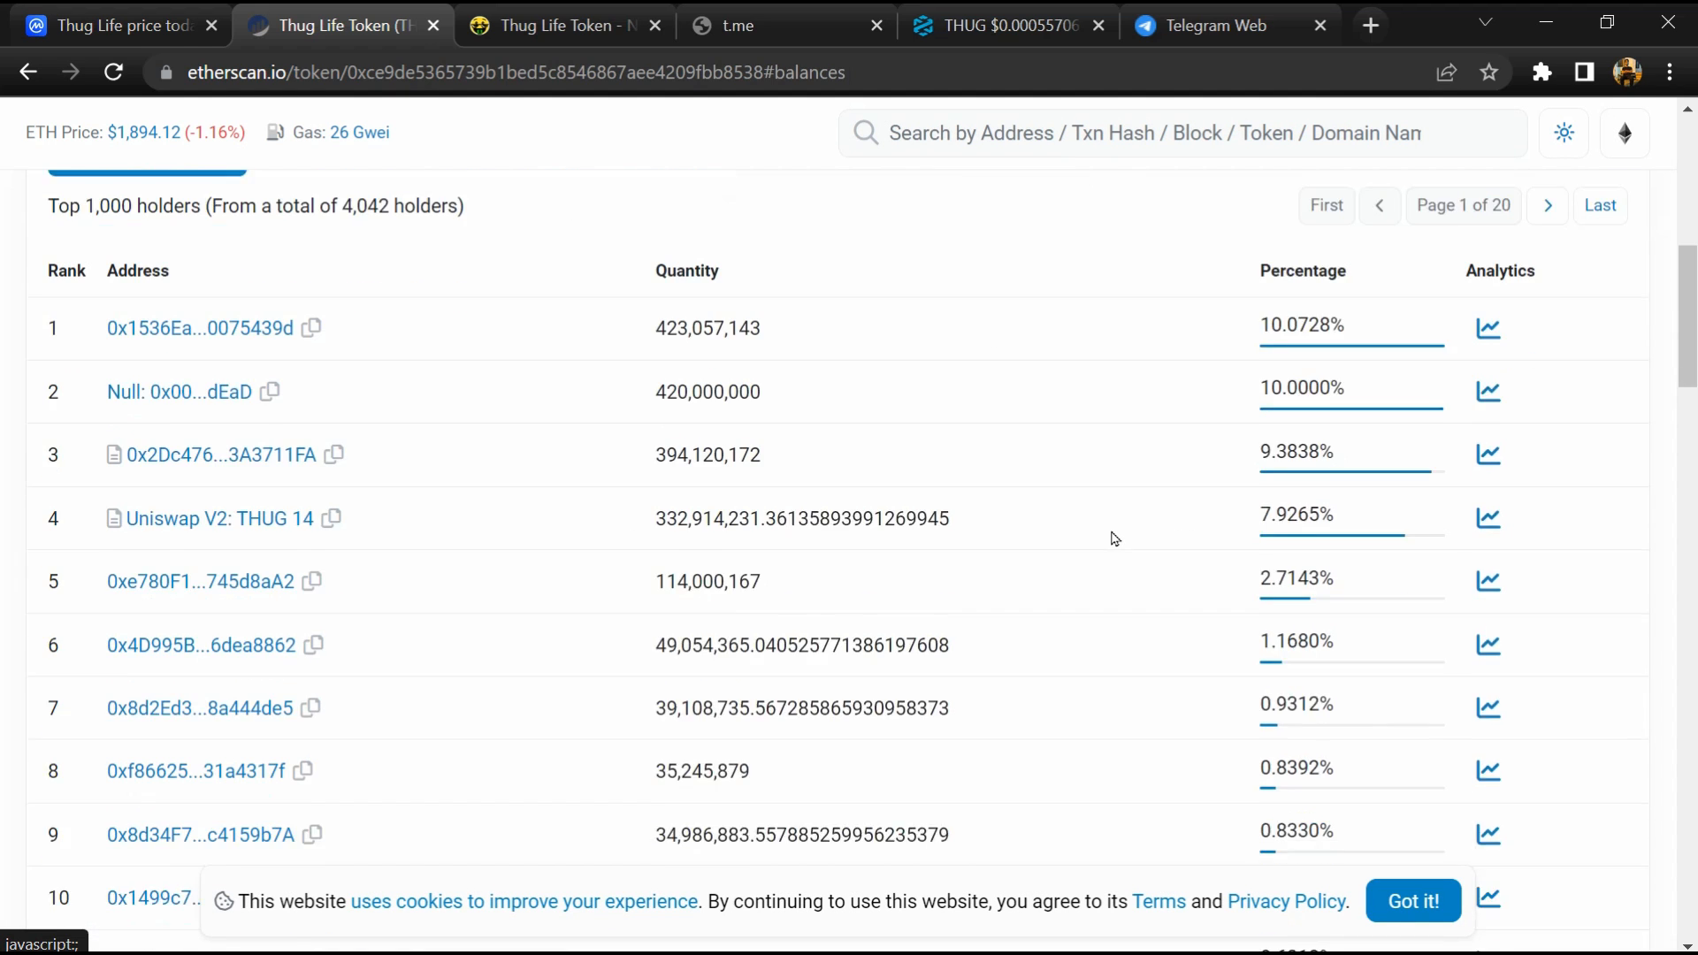
scroll(down, 3)
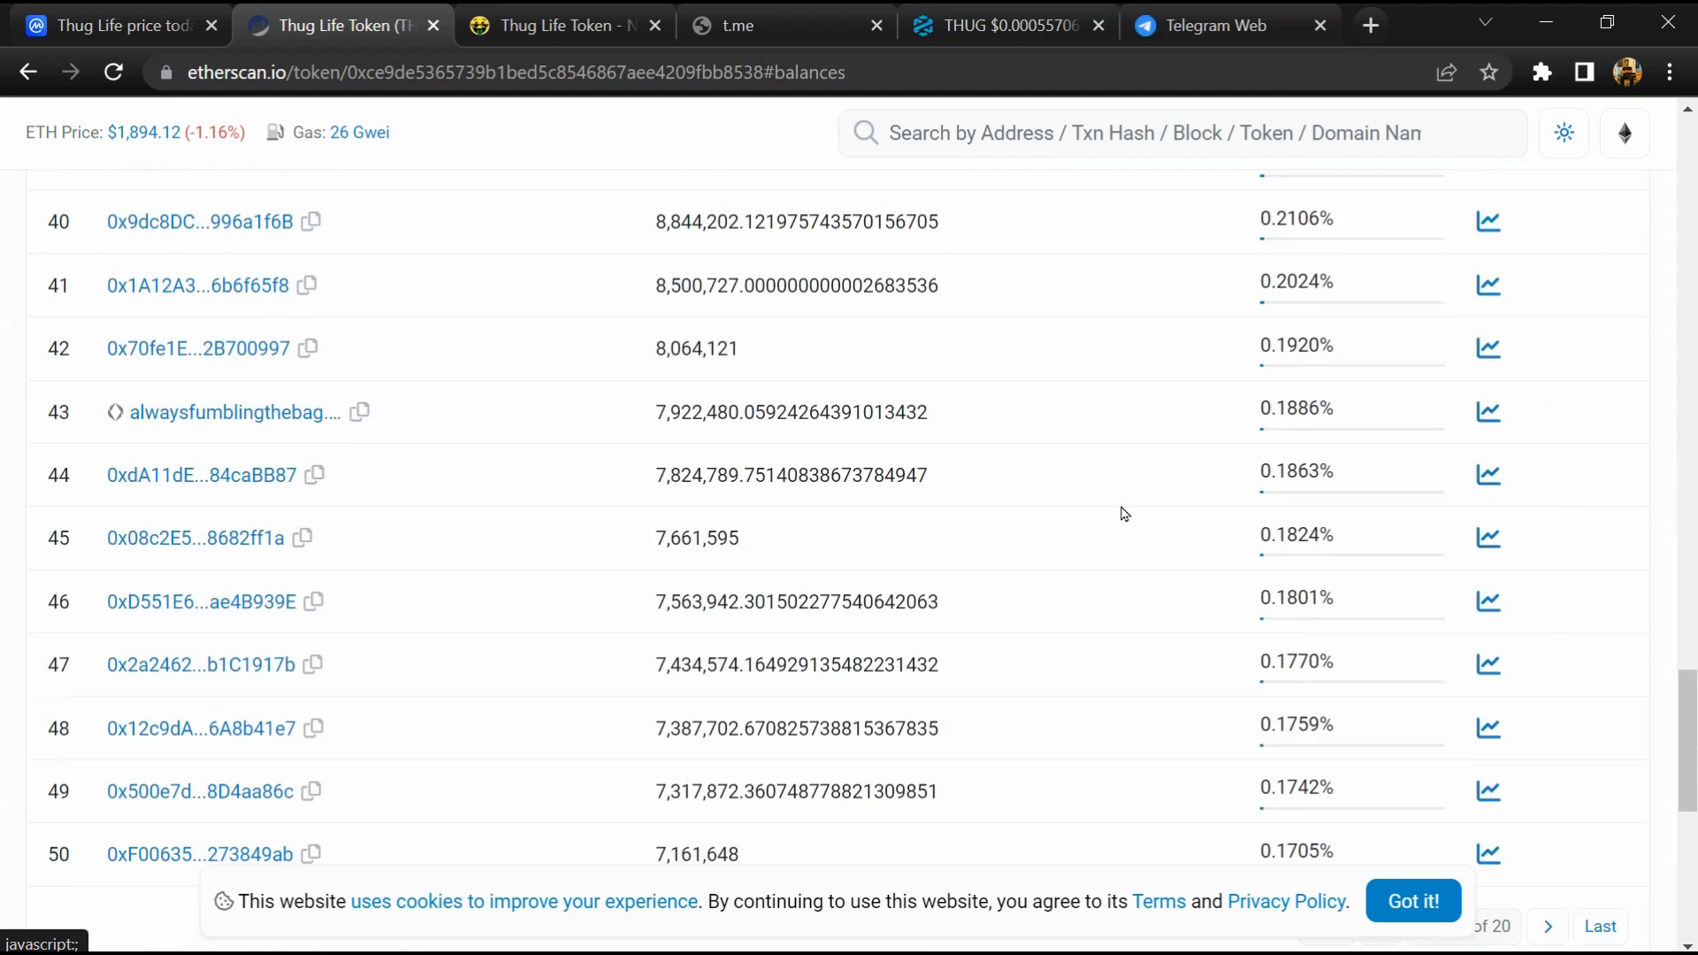
scroll(up, 3)
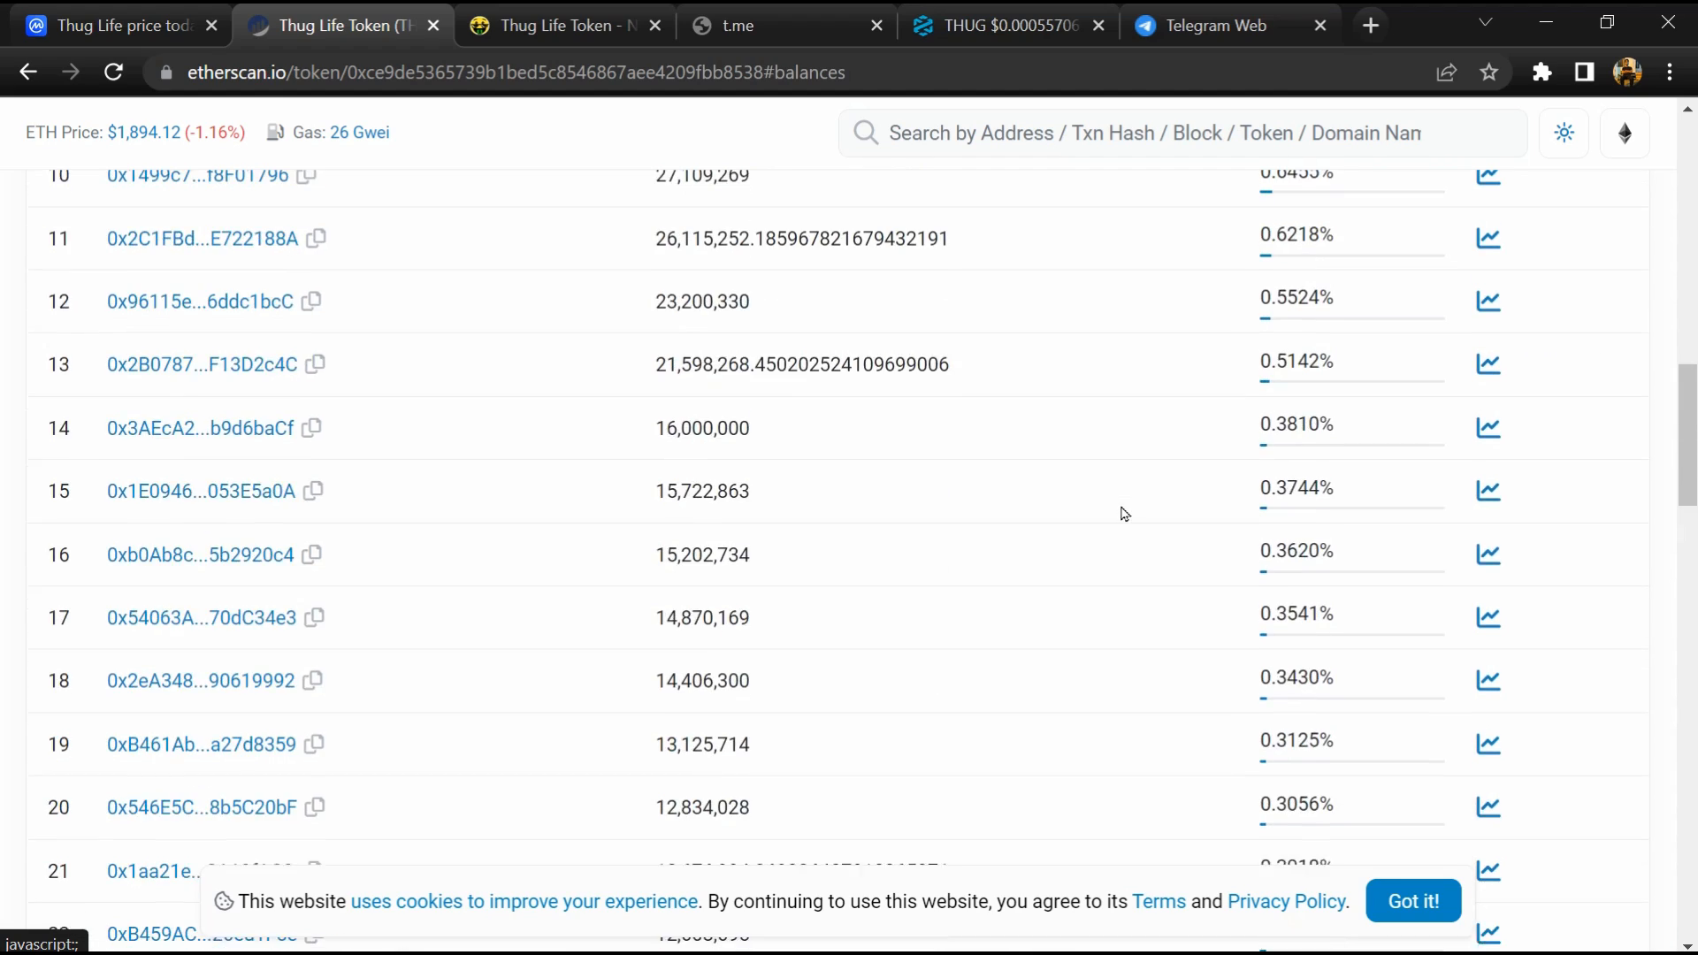
scroll(up, 3)
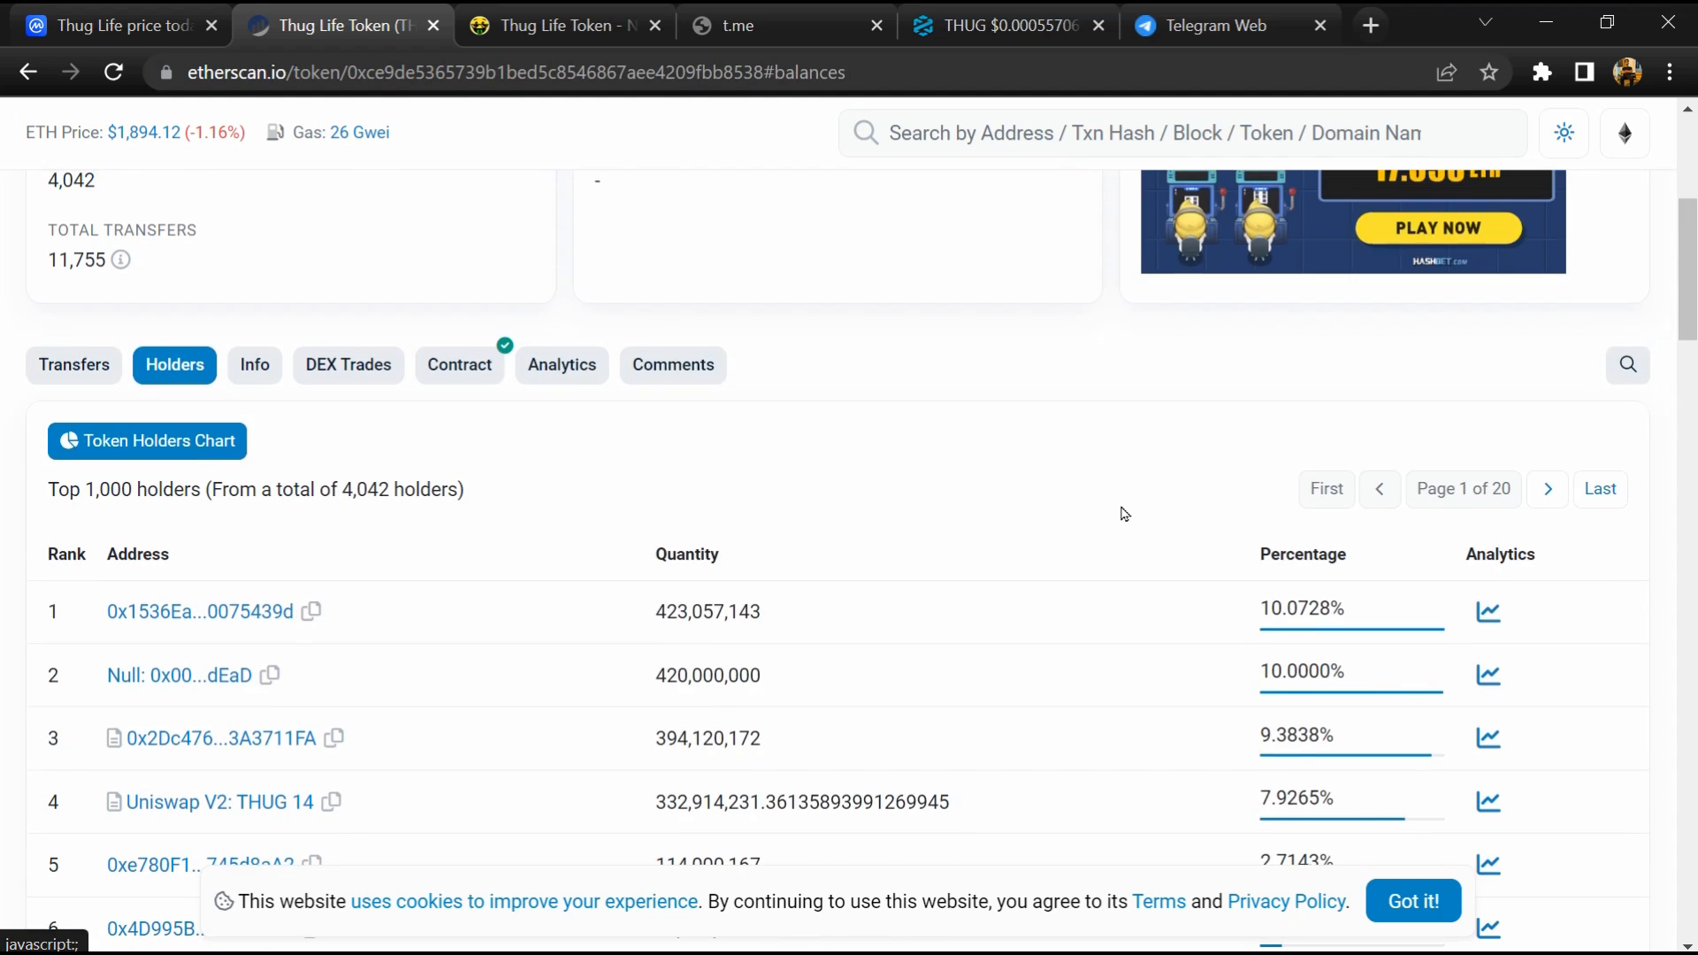
scroll(down, 3)
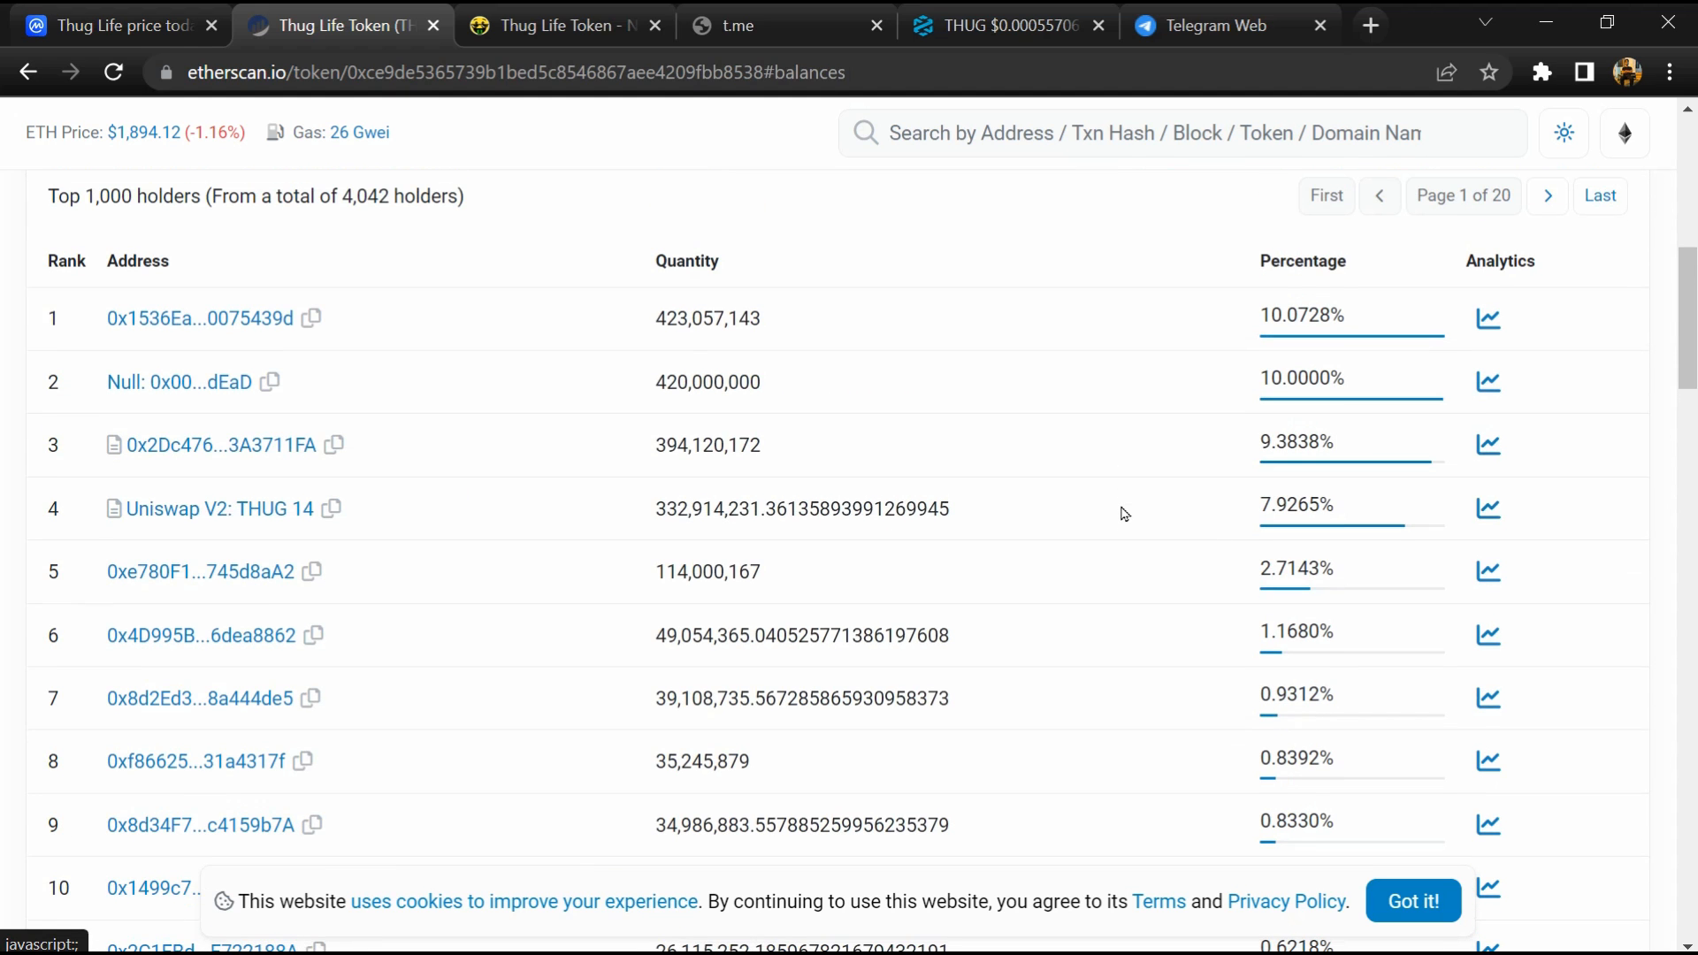
scroll(down, 3)
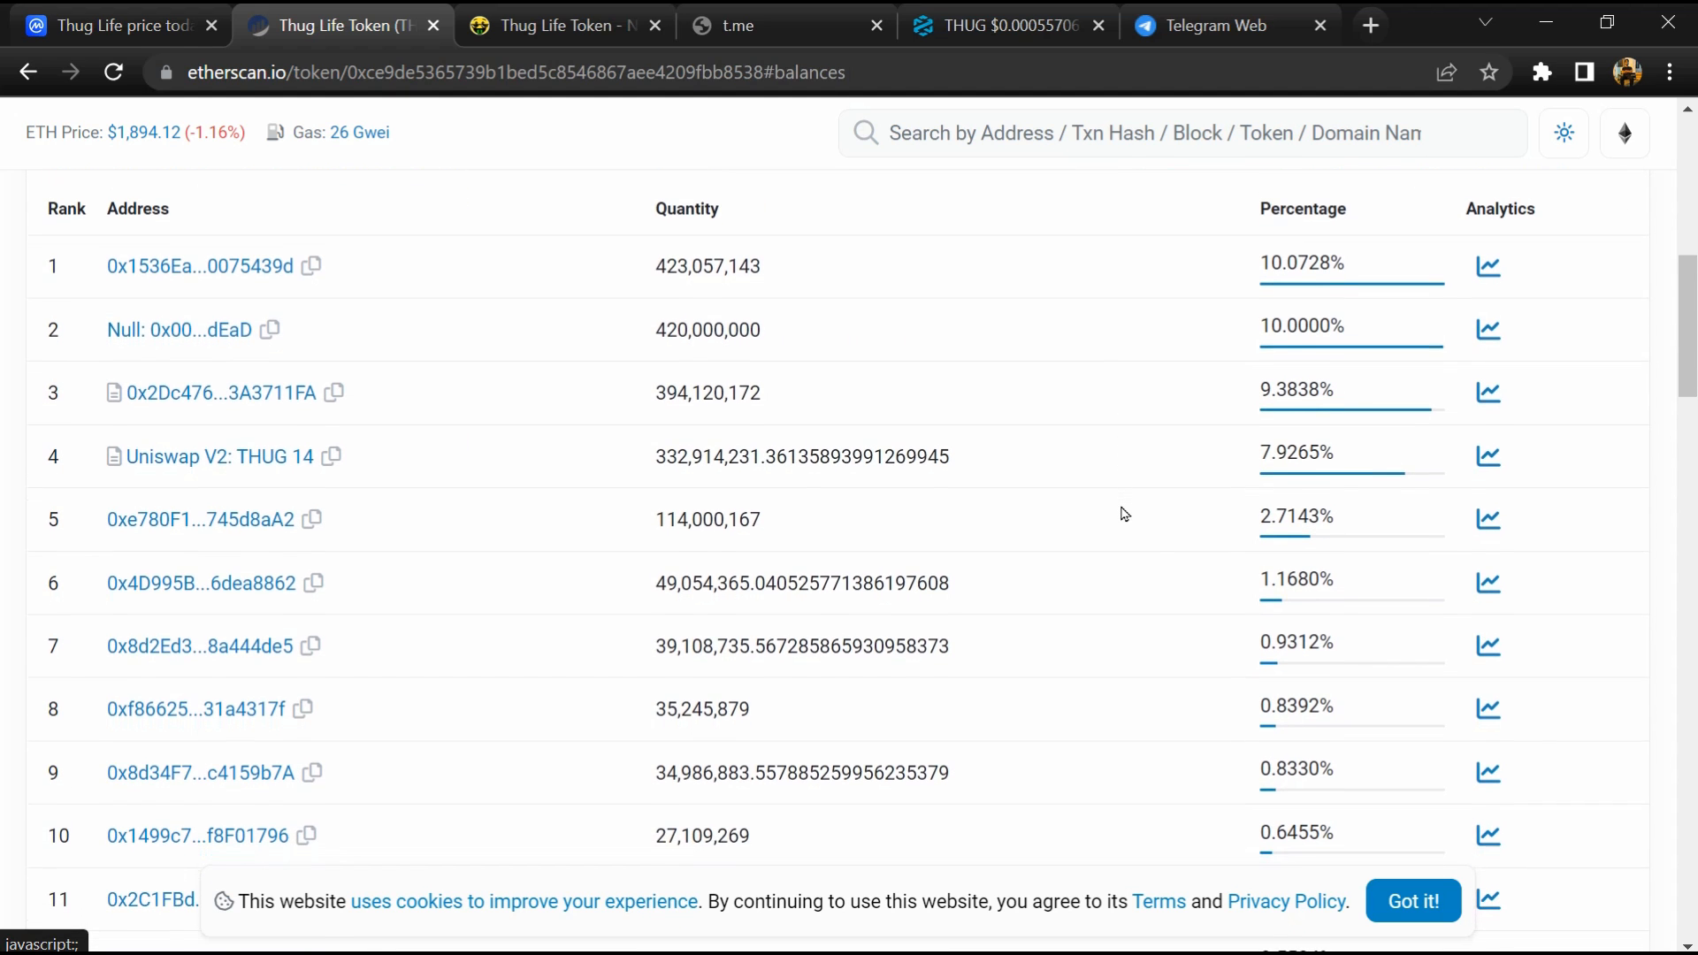
scroll(down, 3)
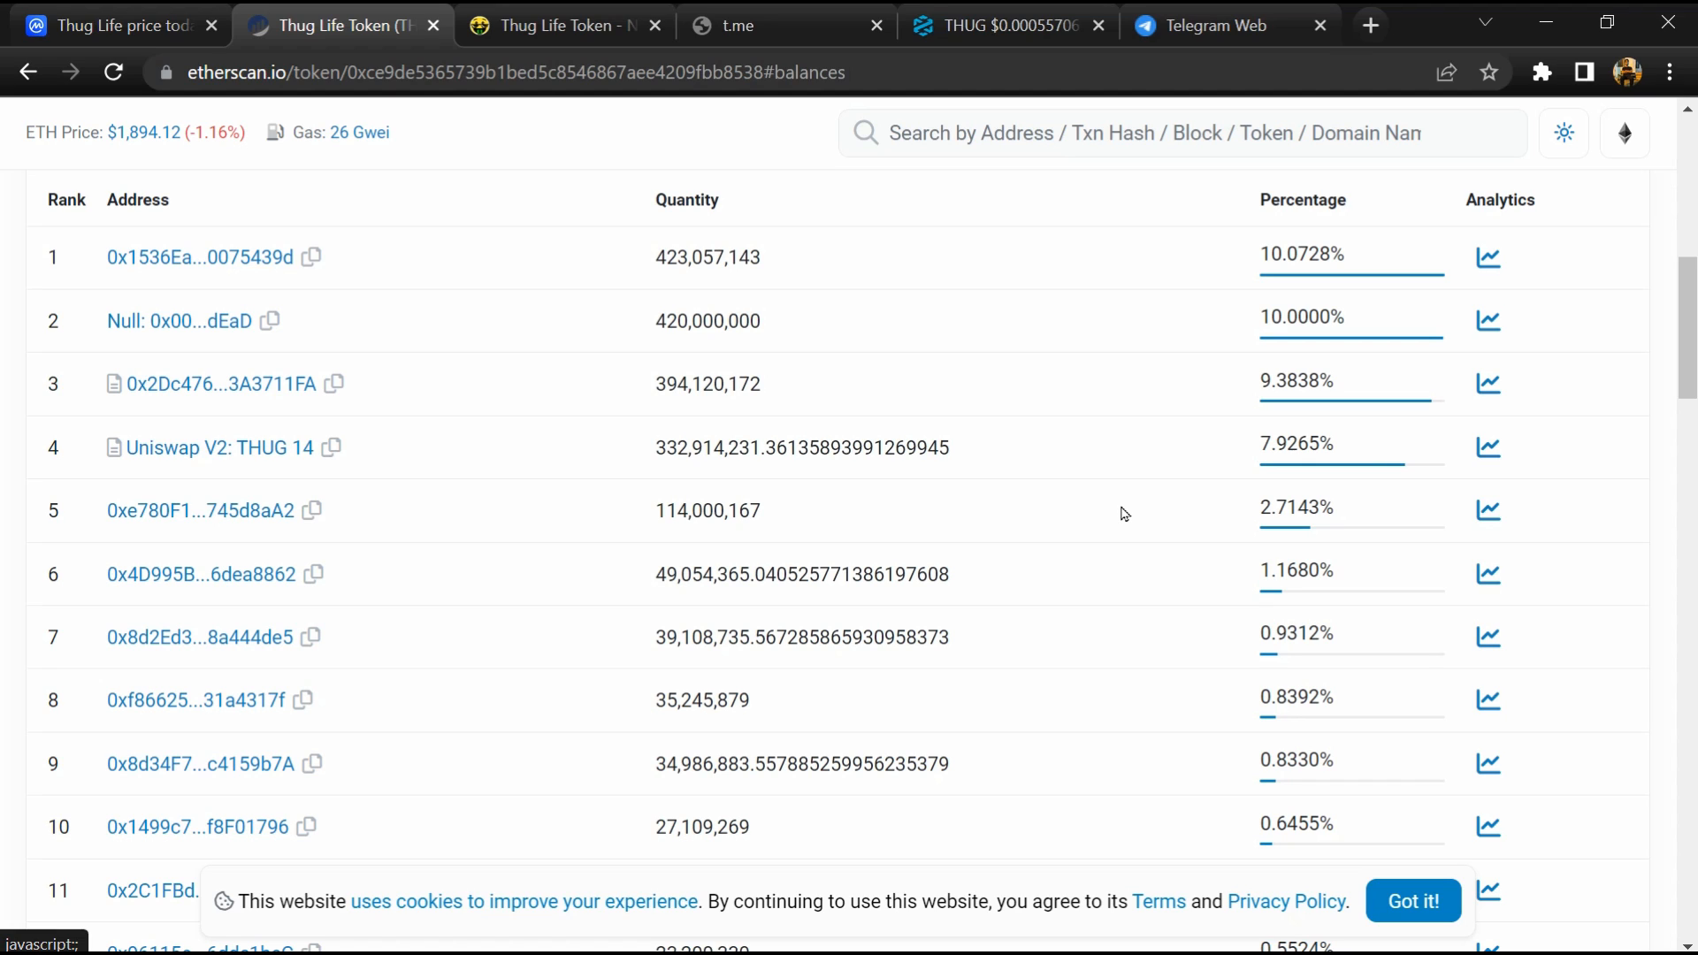